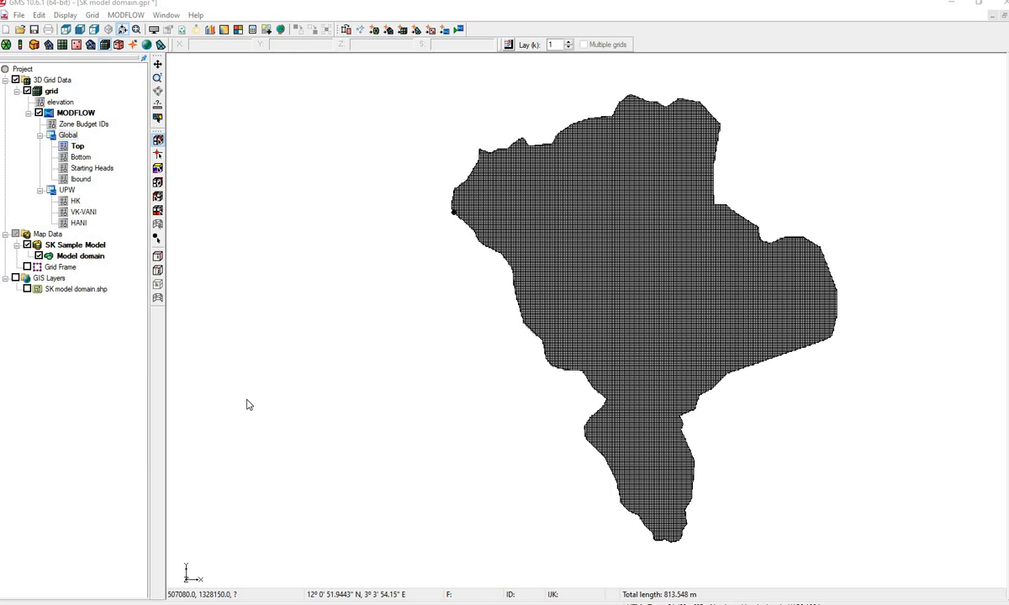
mouse_move(258, 404)
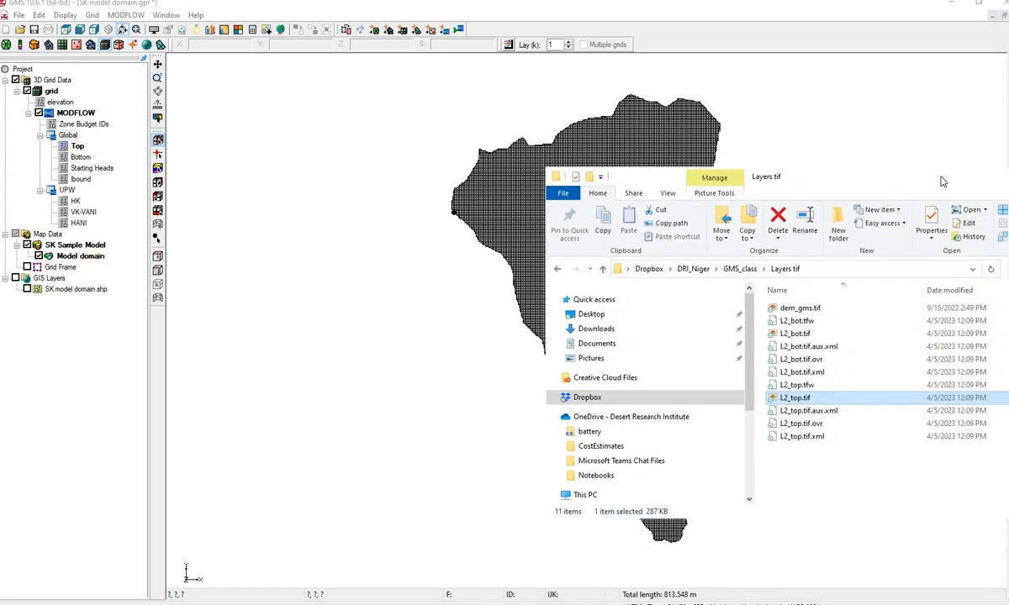
- Select the dem_gms.tif elevation raster in the Layers tif folder for loading into GMS
left_click_drag(764, 177, 701, 170)
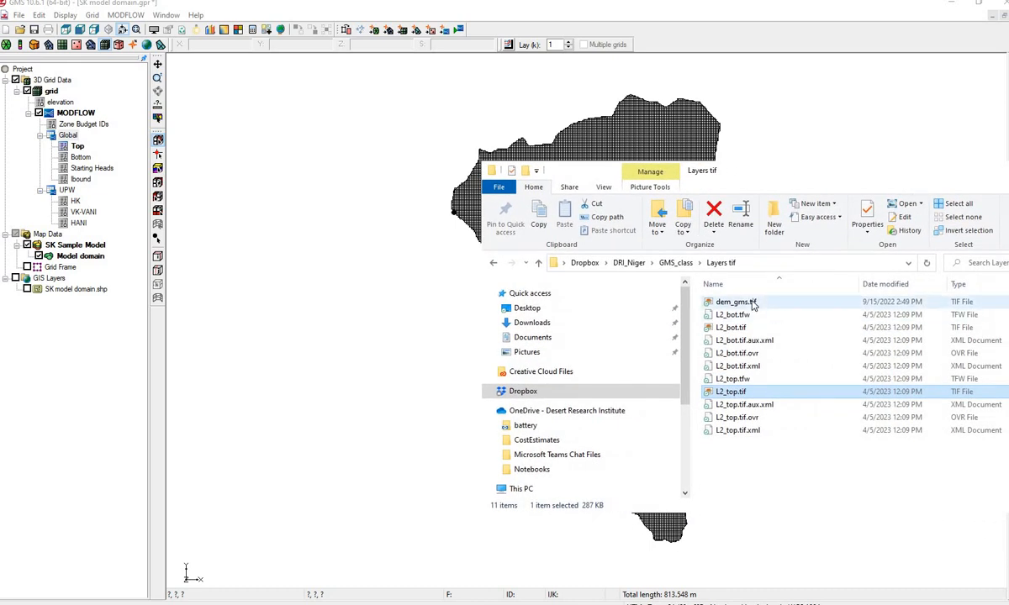
left_click(735, 301)
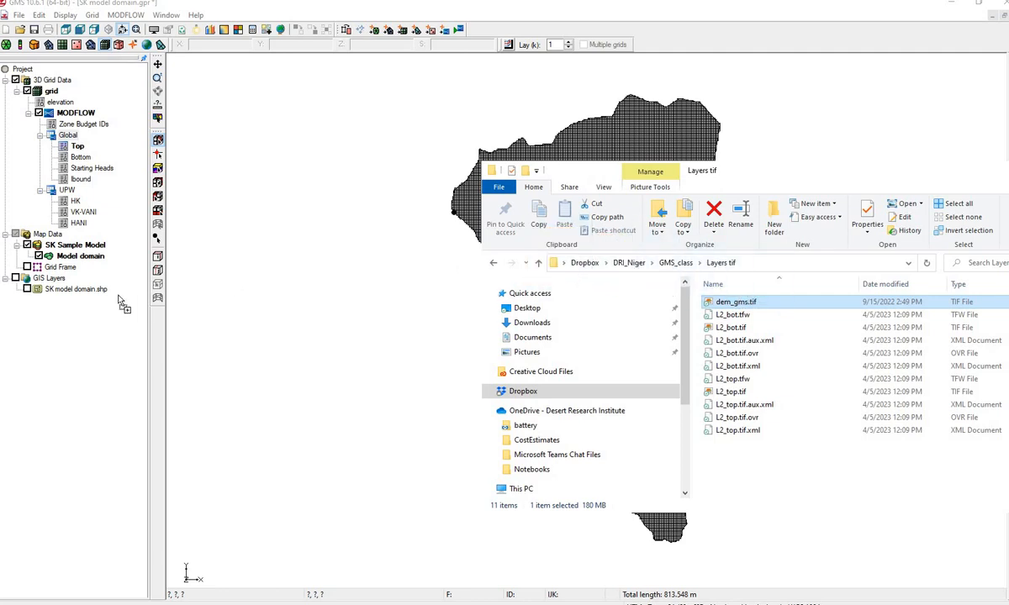
mouse_move(54, 353)
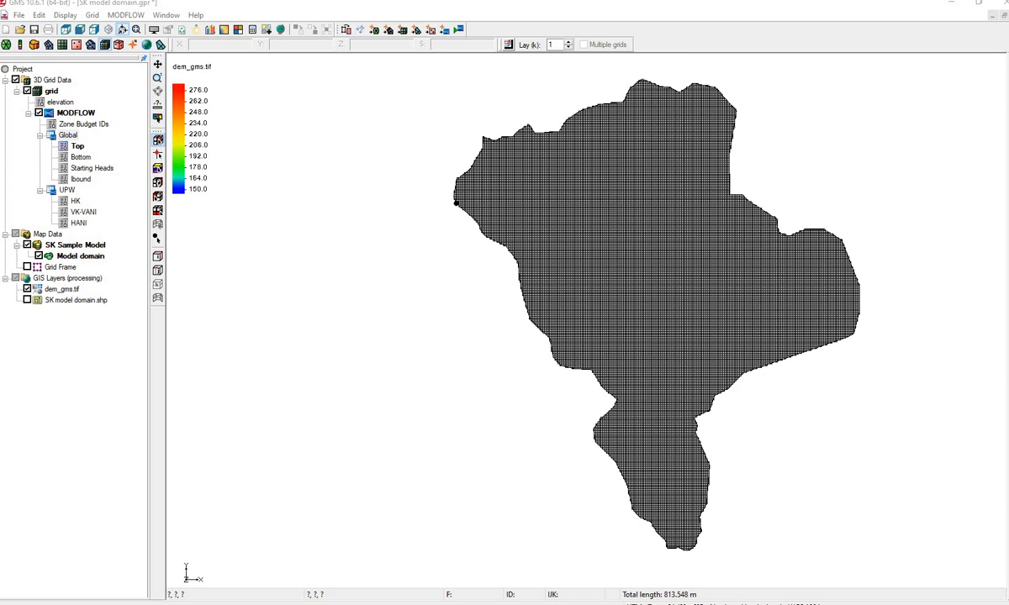
mouse_move(702, 211)
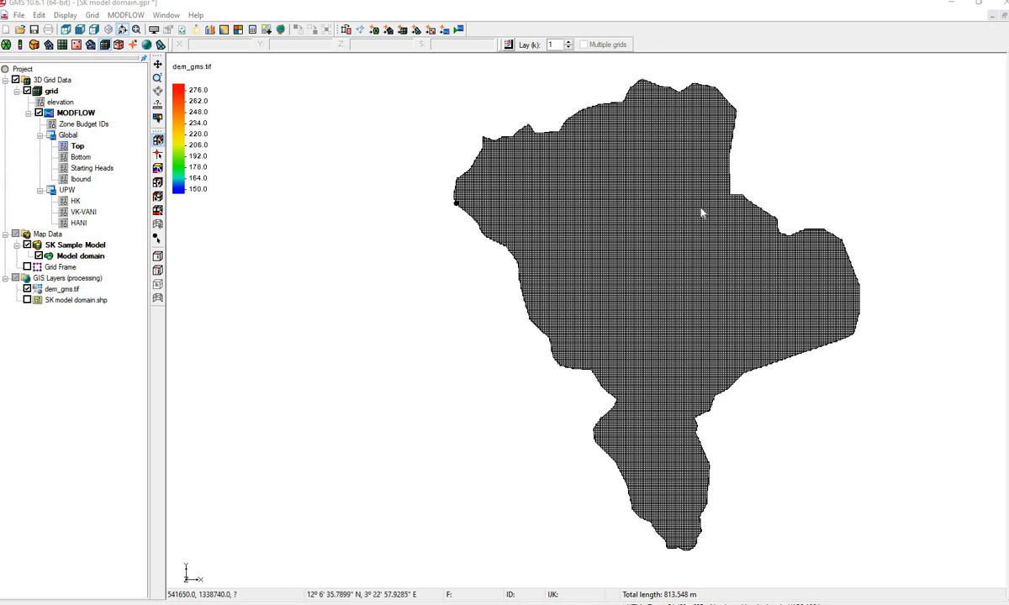
mouse_move(747, 238)
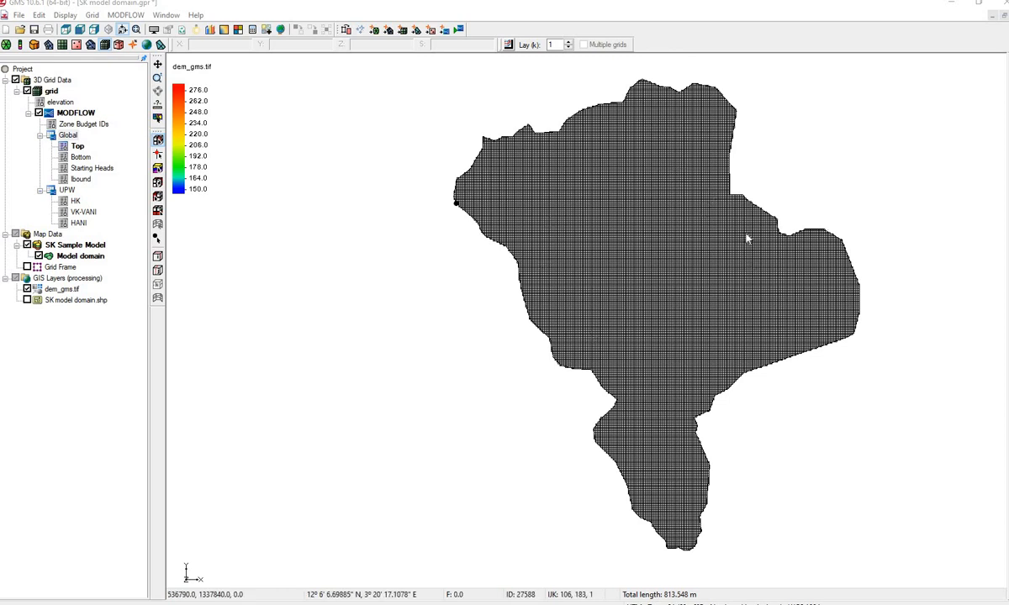
mouse_move(737, 234)
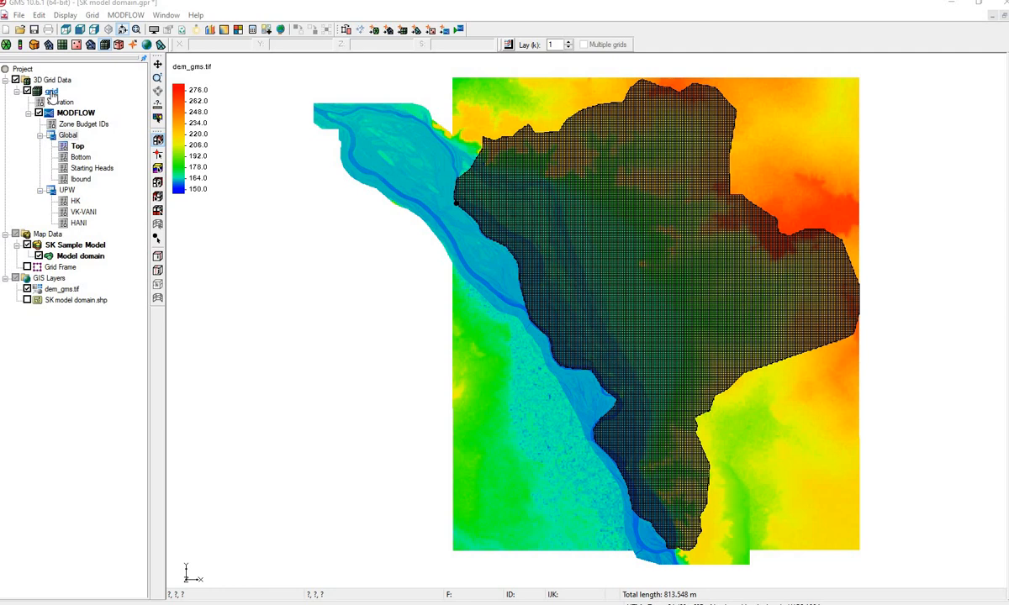
- Convert the 3D model grid to a 2D grid, accepting the default Z value of 0
right_click(52, 91)
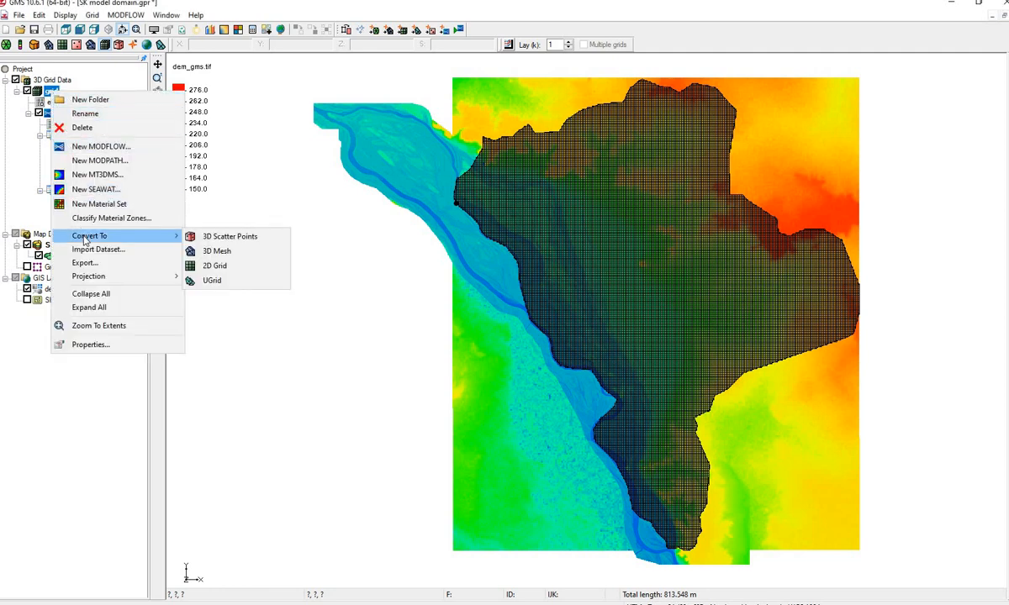
mouse_move(214, 265)
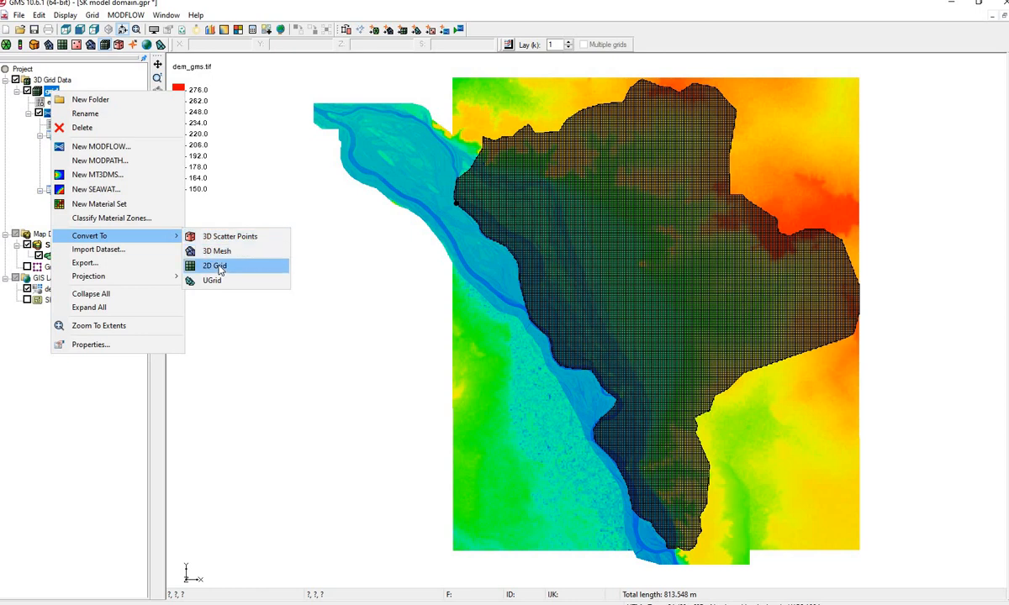
left_click(214, 265)
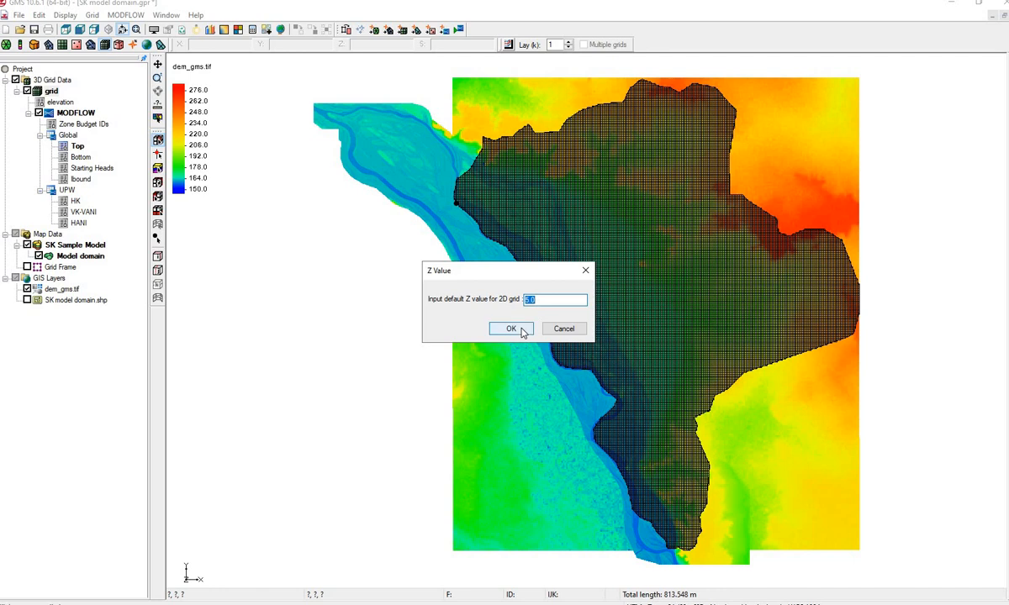
left_click(510, 328)
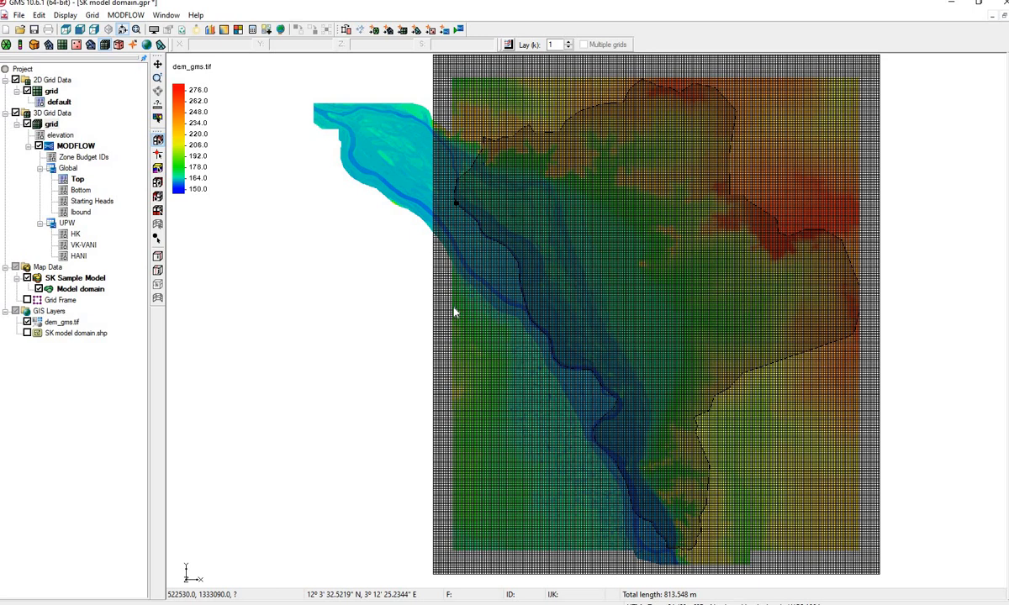
mouse_move(76, 94)
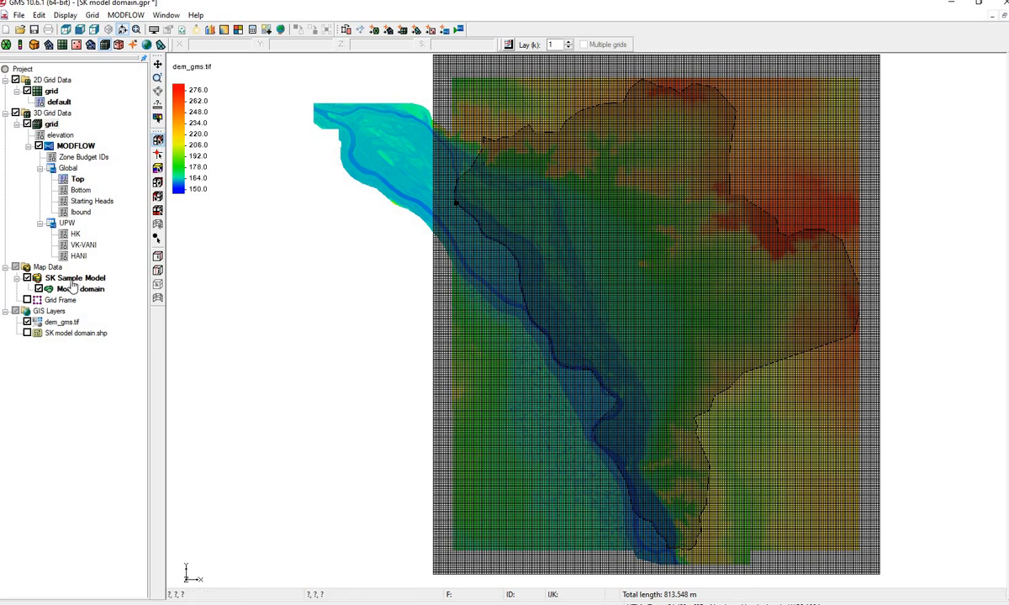
left_click(61, 322)
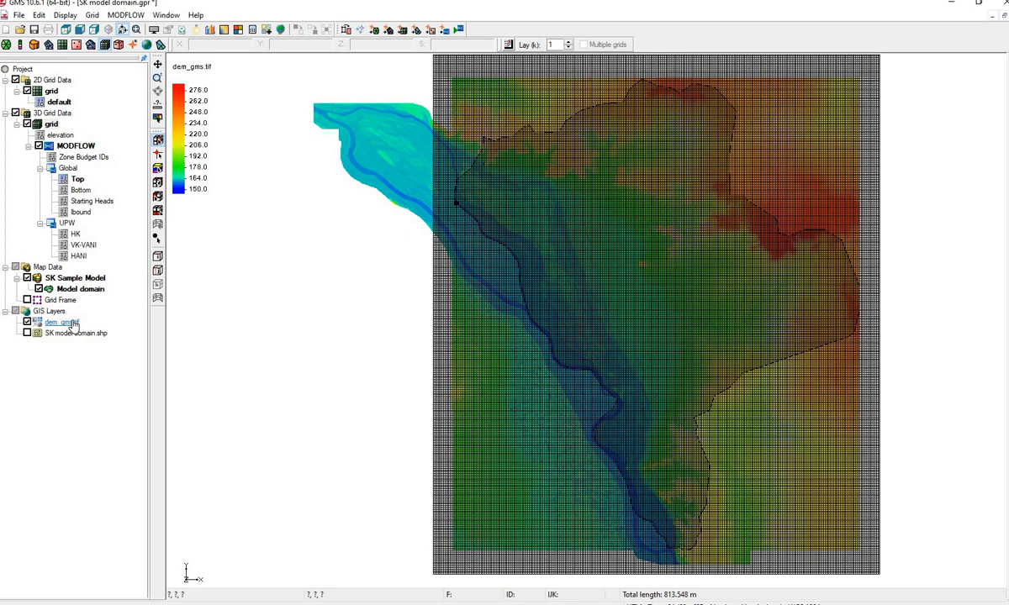
mouse_move(65, 327)
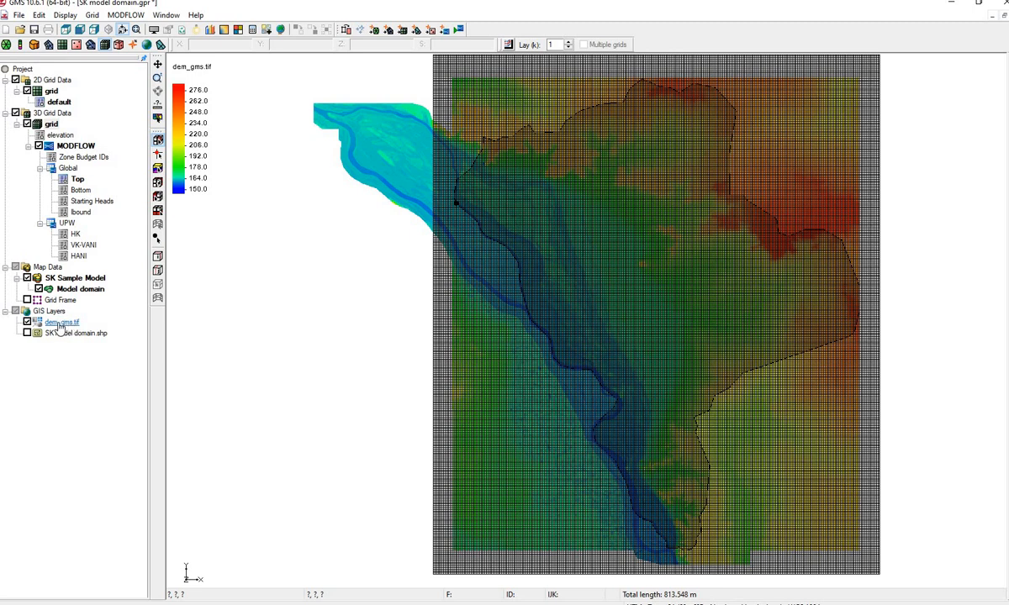
- Bring up the interpolation options for the dem_gms.tif GIS layer
right_click(61, 322)
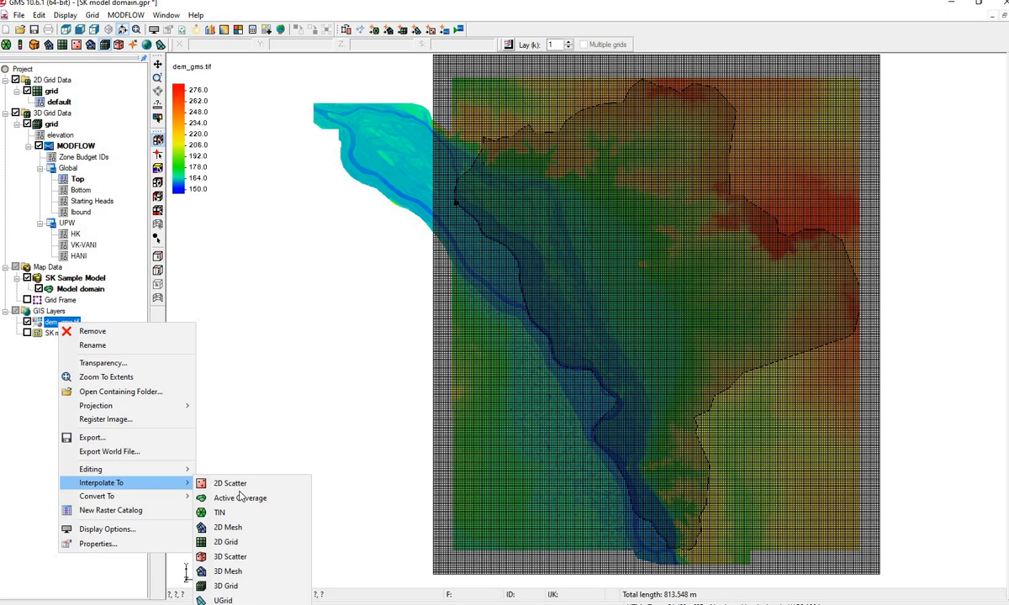
mouse_move(242, 545)
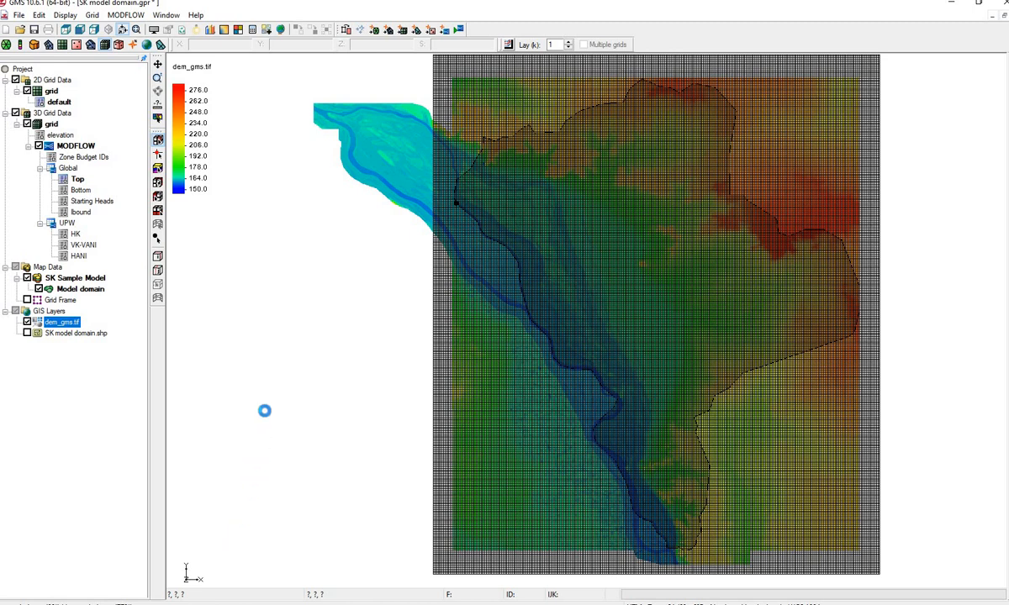
mouse_move(270, 247)
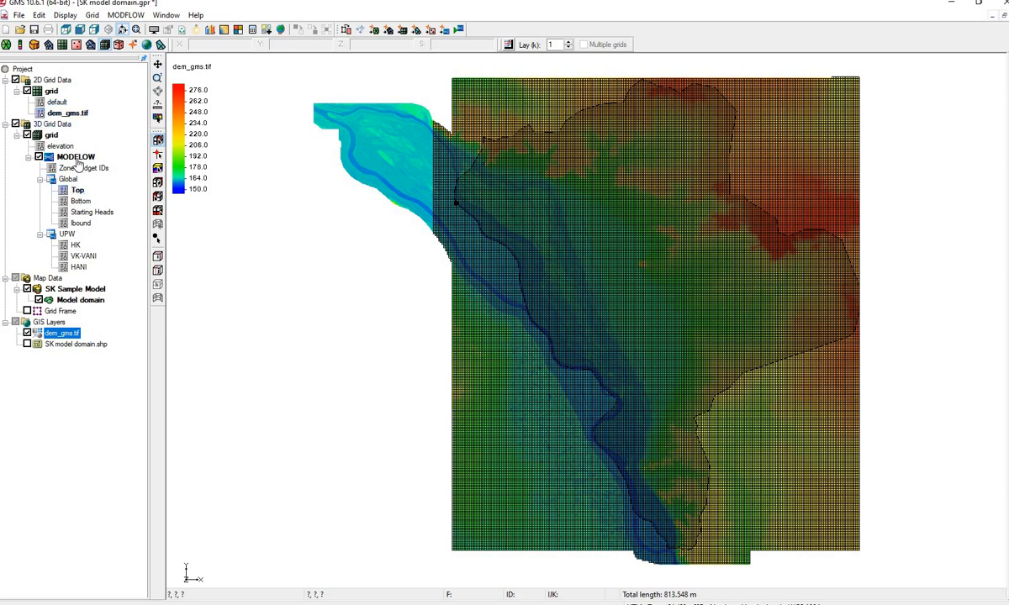
- Show the MODFLOW Global Top elevation array for layer 1, currently all 0.0
left_click(67, 179)
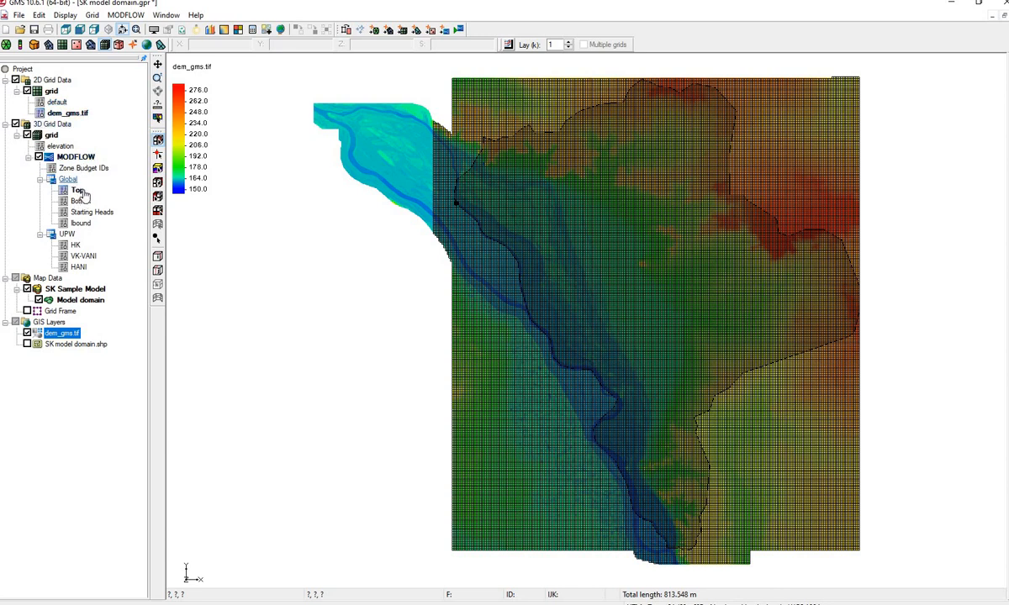
left_click(77, 190)
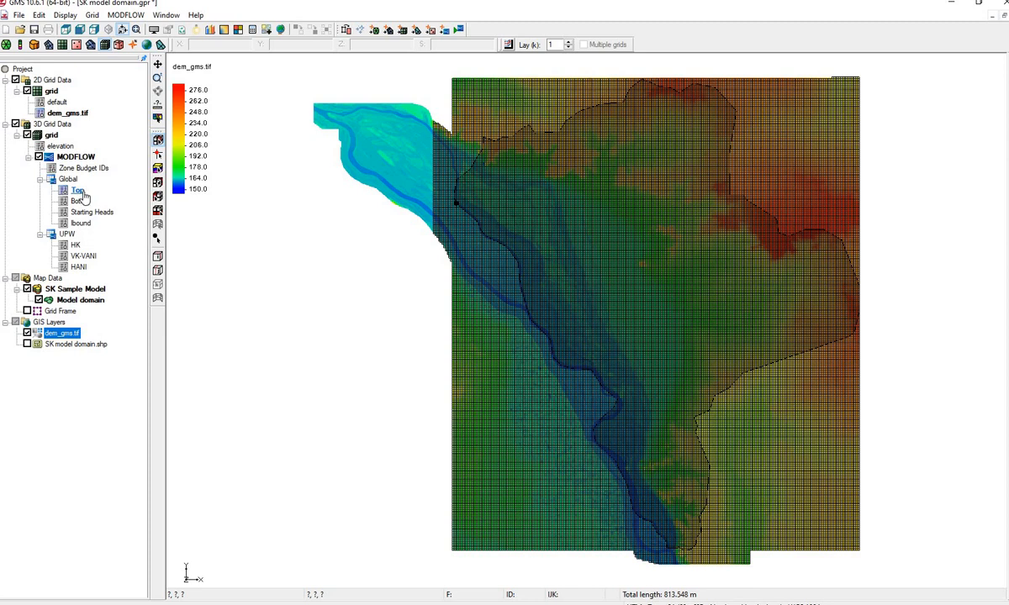
mouse_move(82, 198)
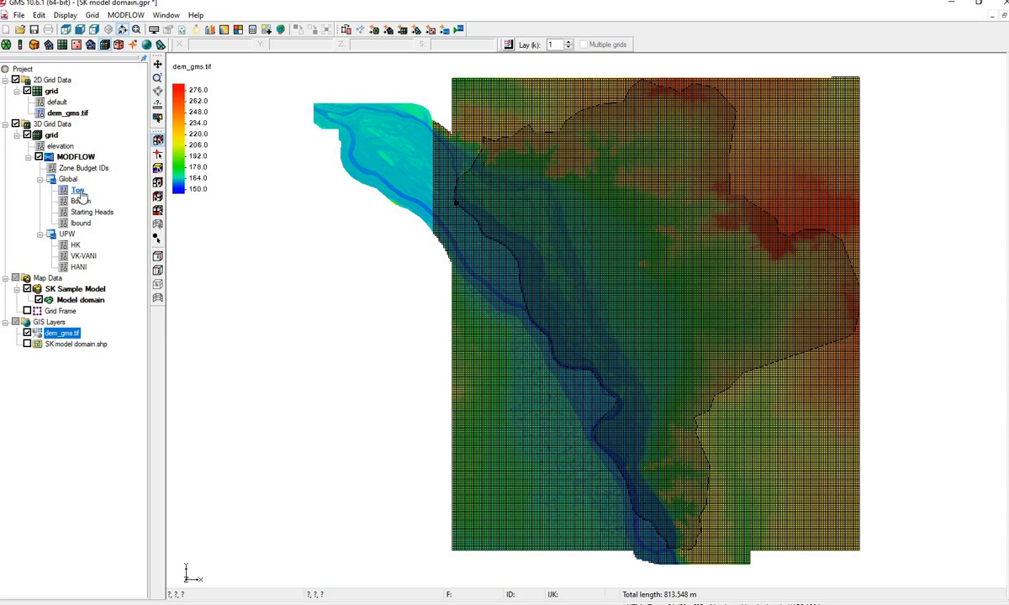
right_click(77, 190)
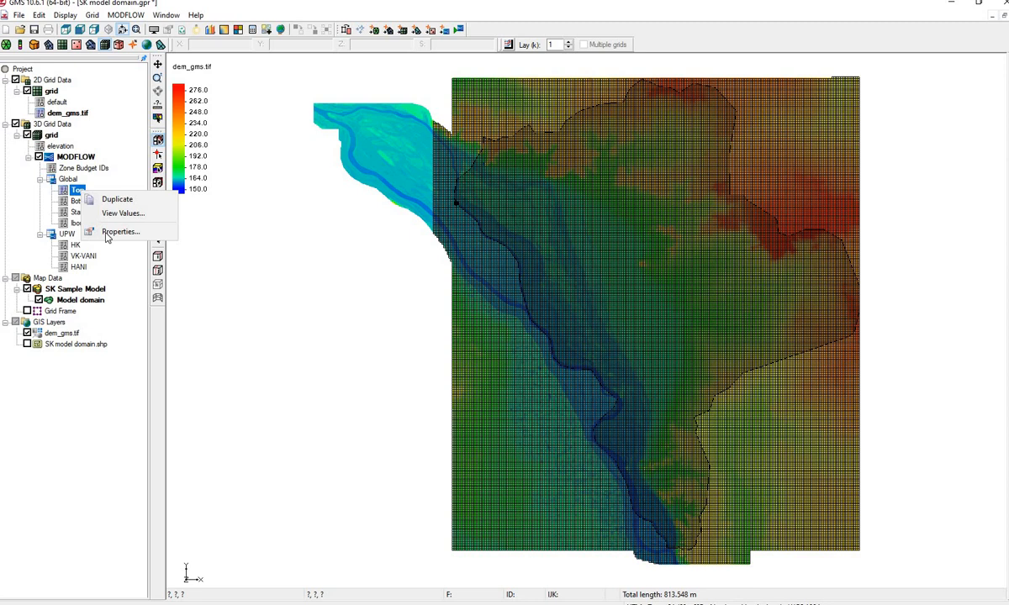
left_click(119, 232)
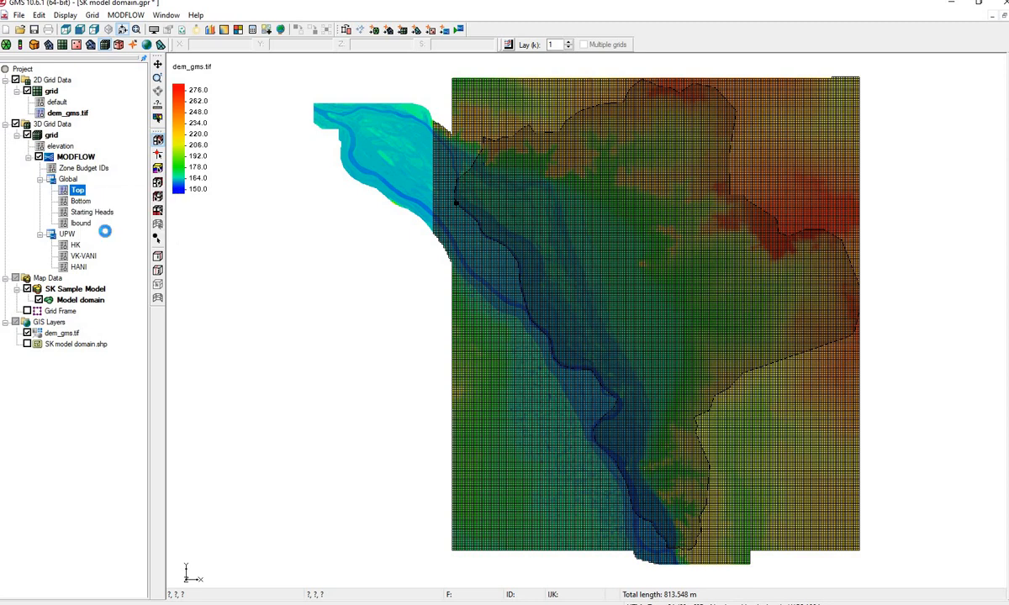
double_click(78, 189)
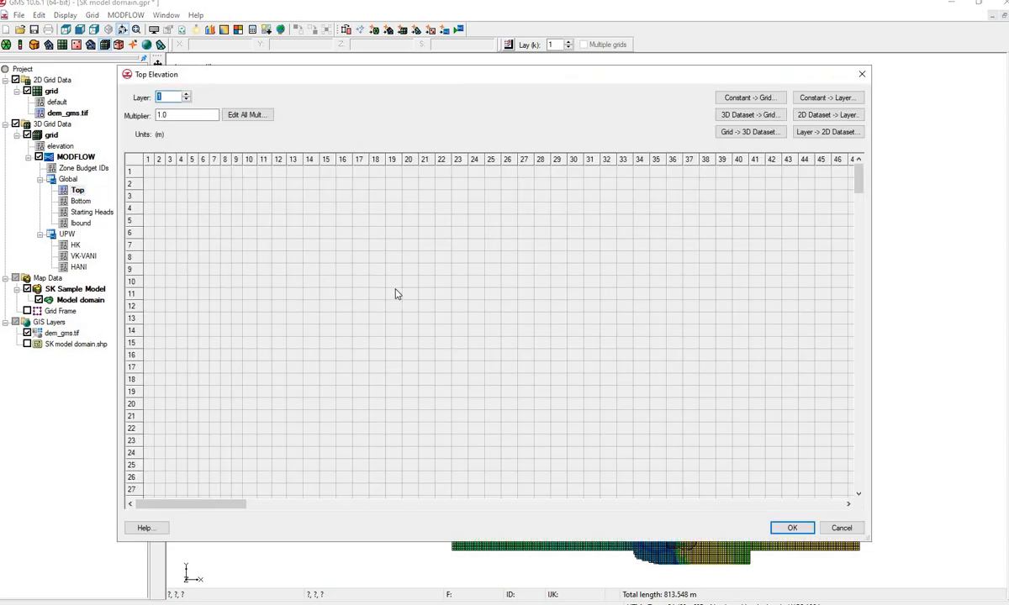
scroll("down", 3)
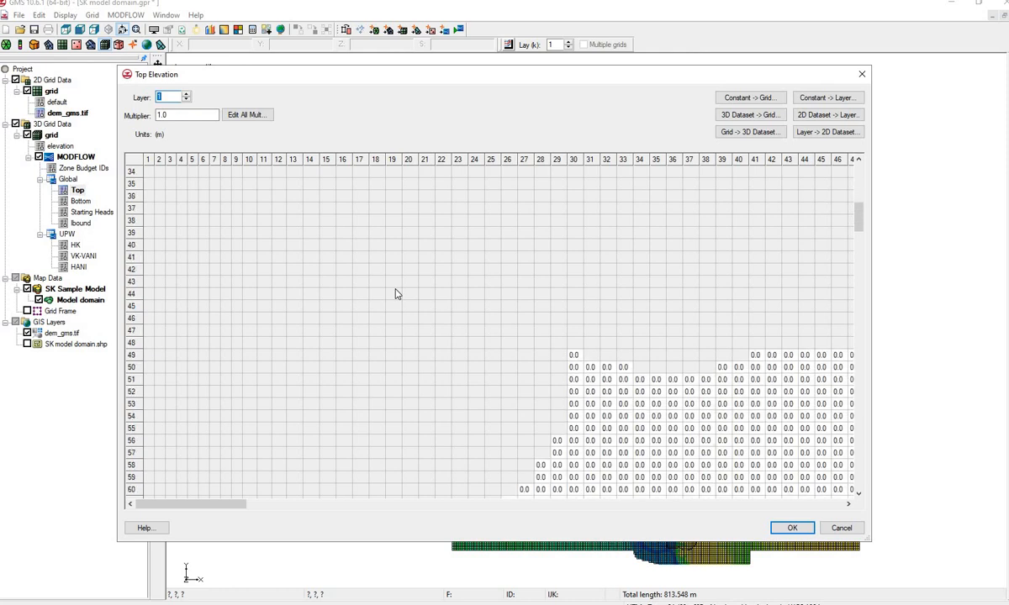
scroll("down", 3)
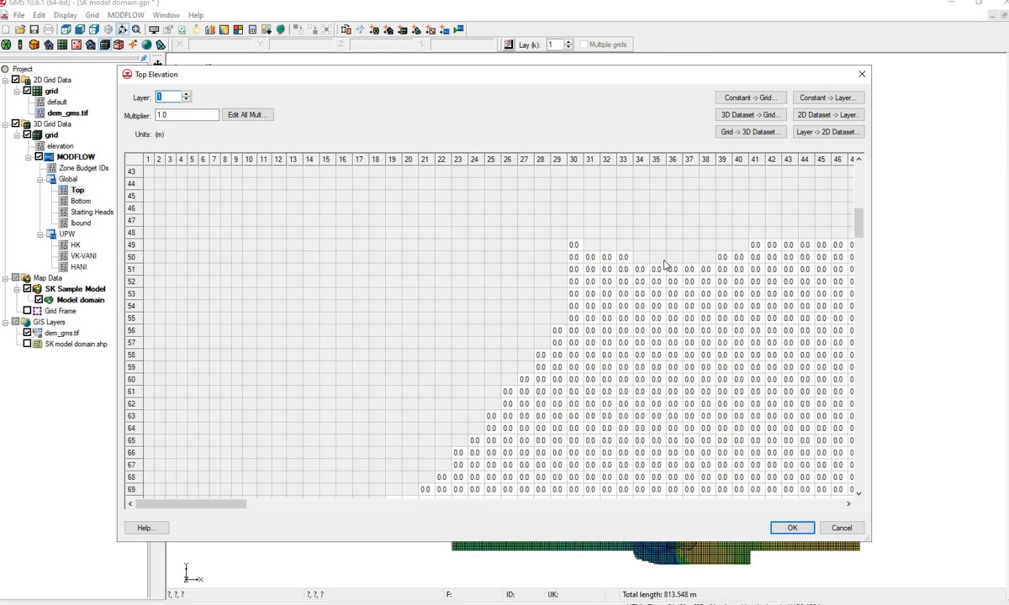
mouse_move(673, 296)
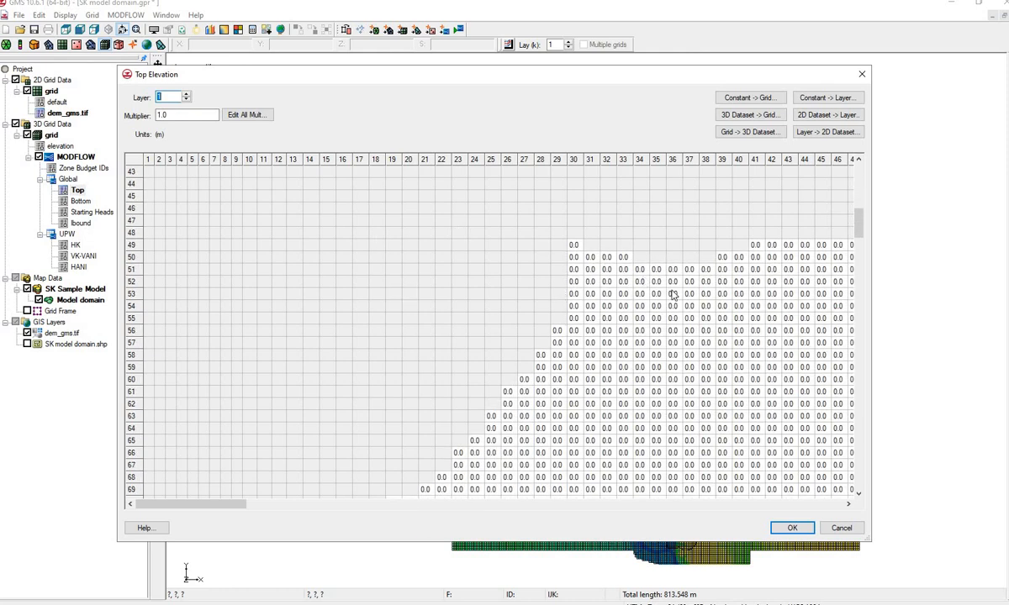
mouse_move(826, 171)
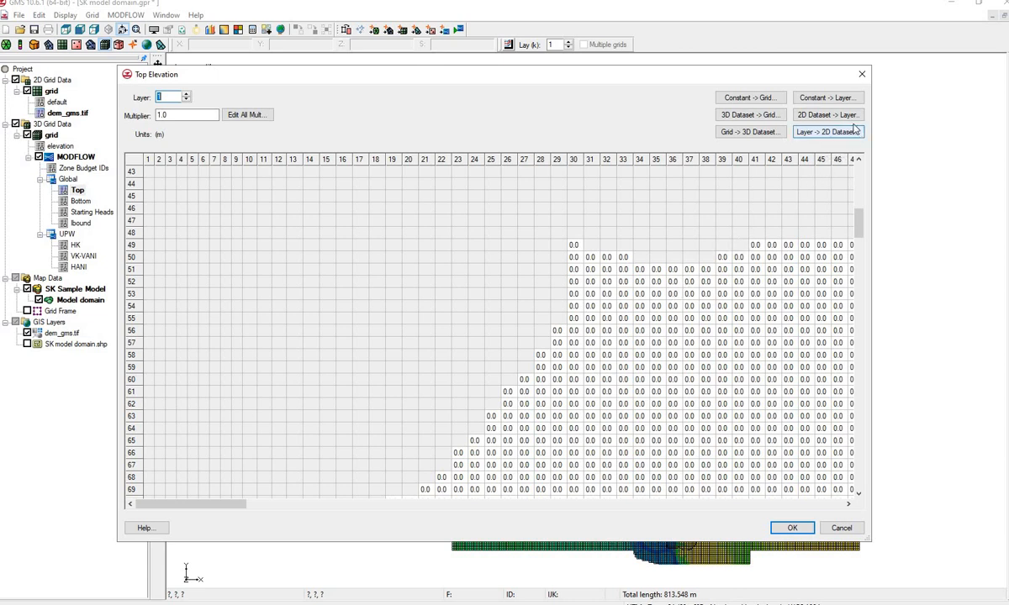
mouse_move(827, 115)
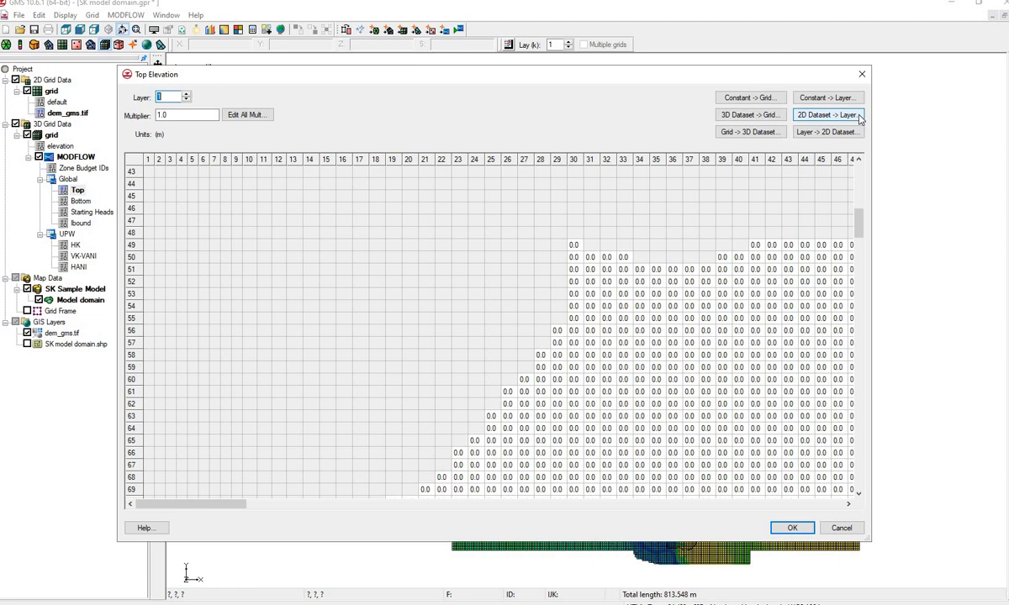
- Fill layer 1 top elevations from the dem_gms.tif 2D dataset and accept them
left_click(826, 115)
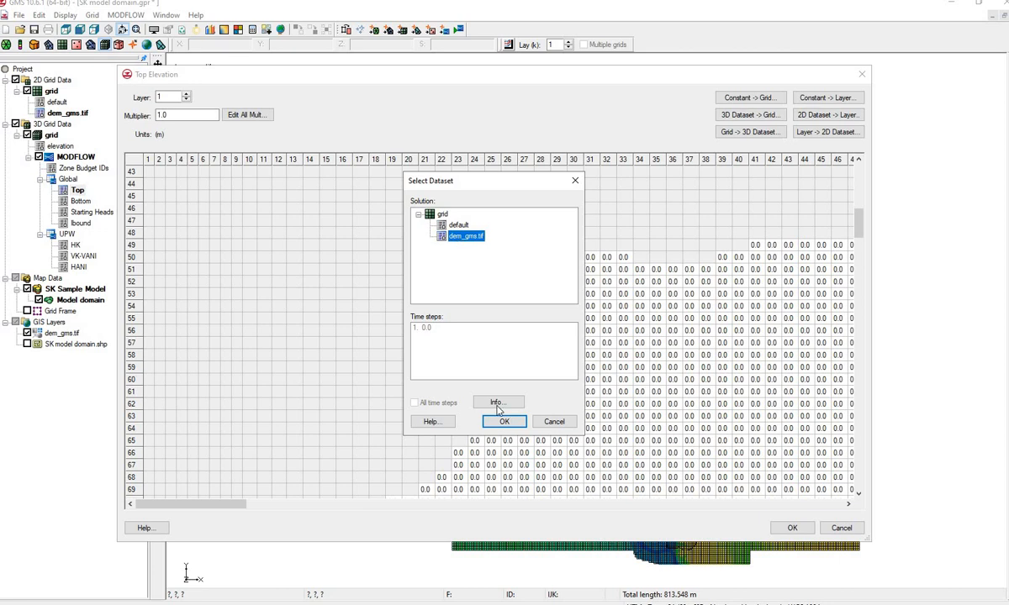
left_click(503, 421)
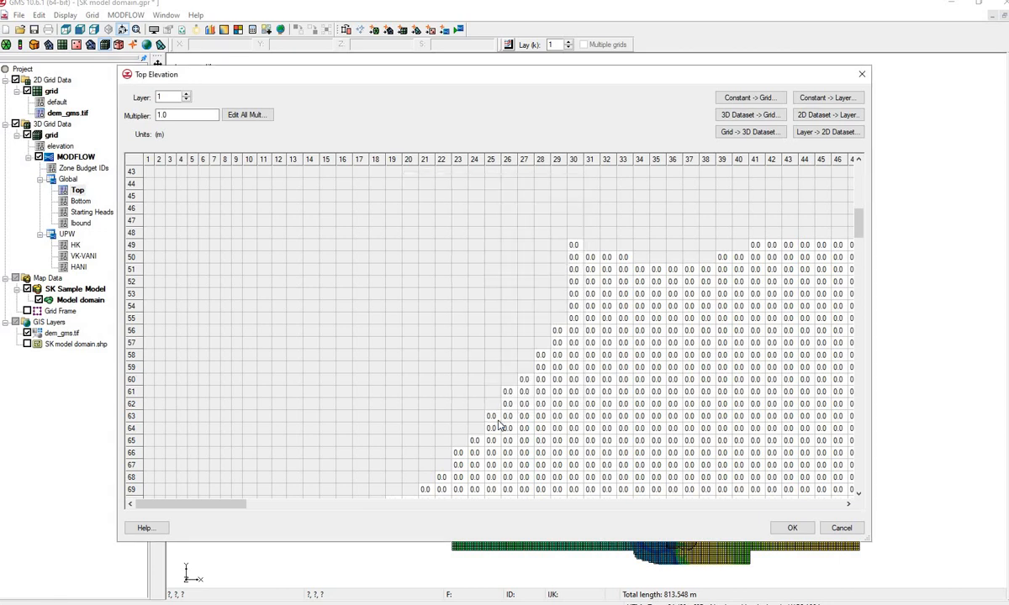
left_click(827, 114)
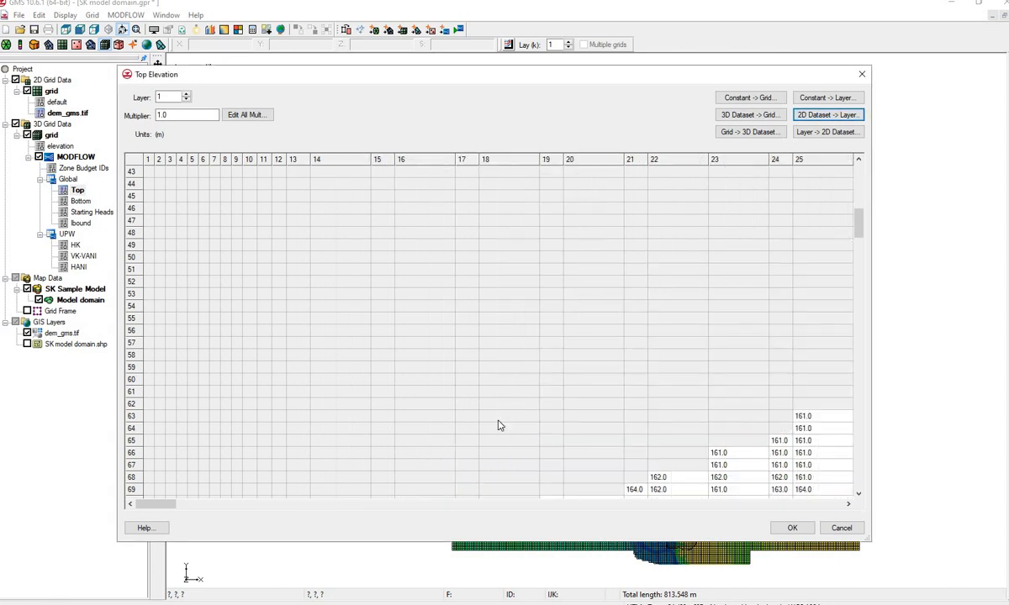
scroll("down", 3)
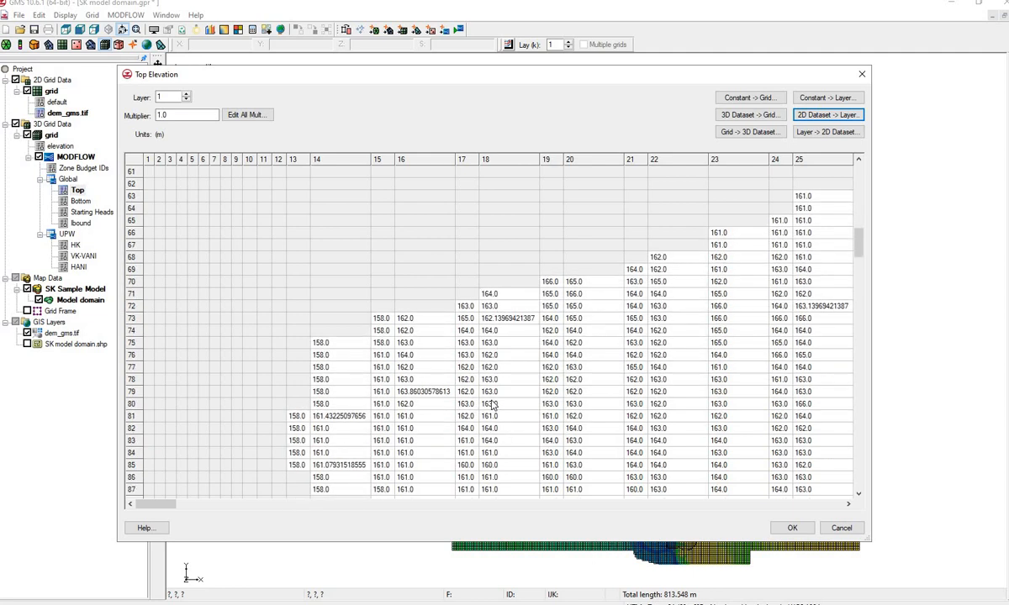
mouse_move(755, 366)
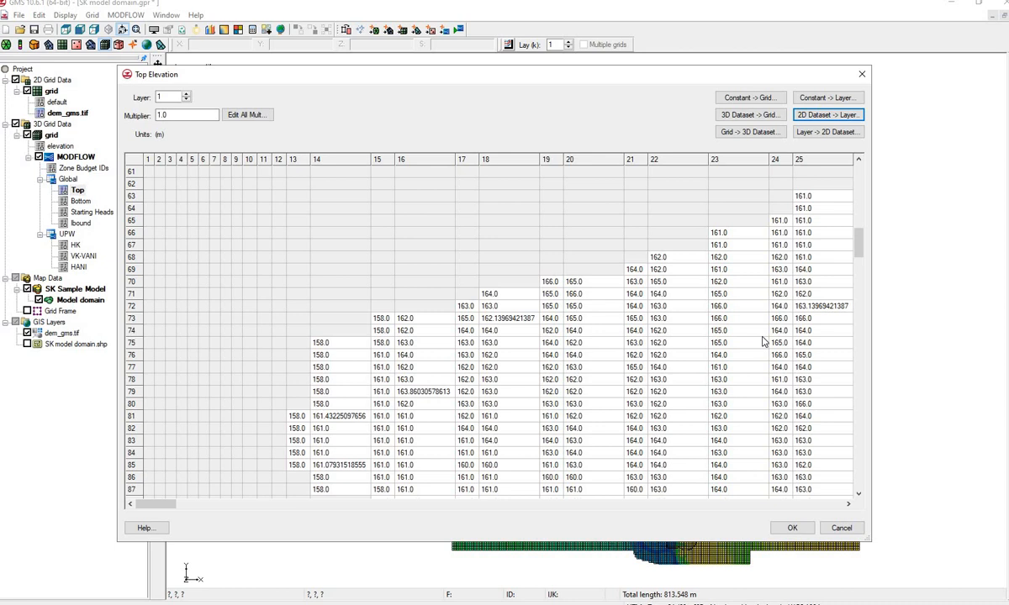
mouse_move(635, 507)
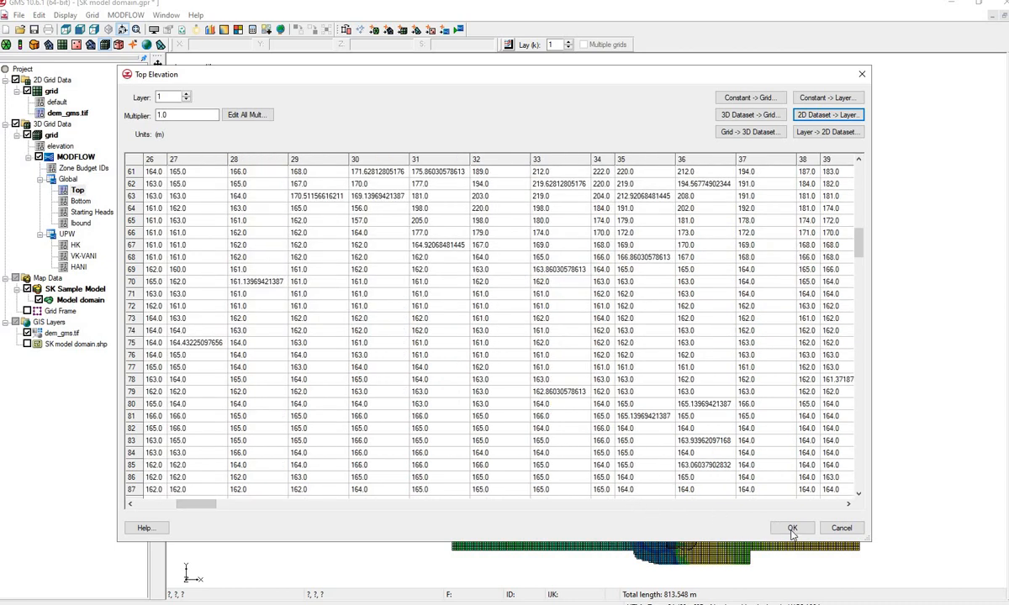
left_click(791, 528)
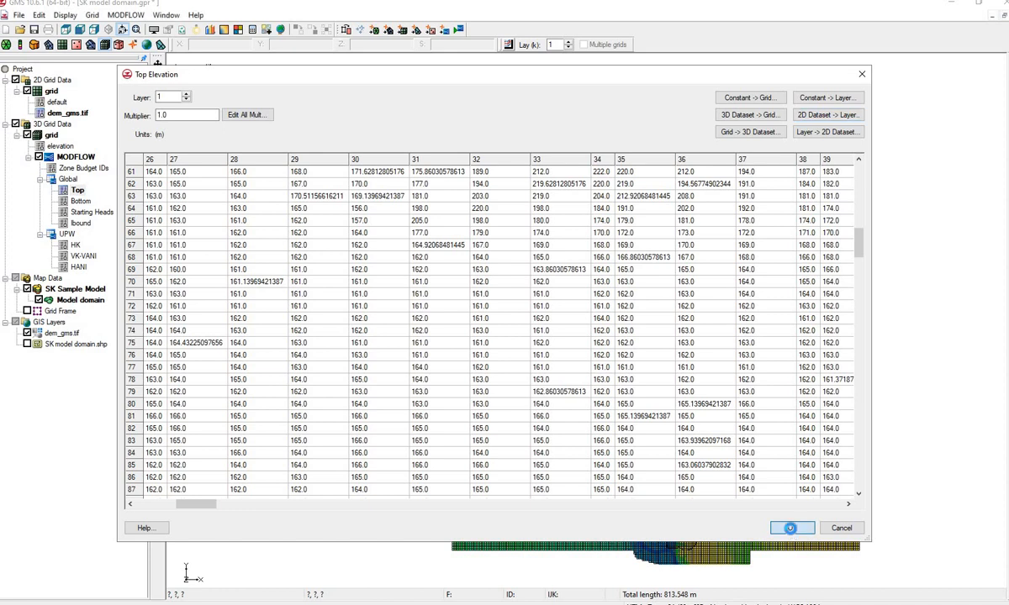
left_click(791, 528)
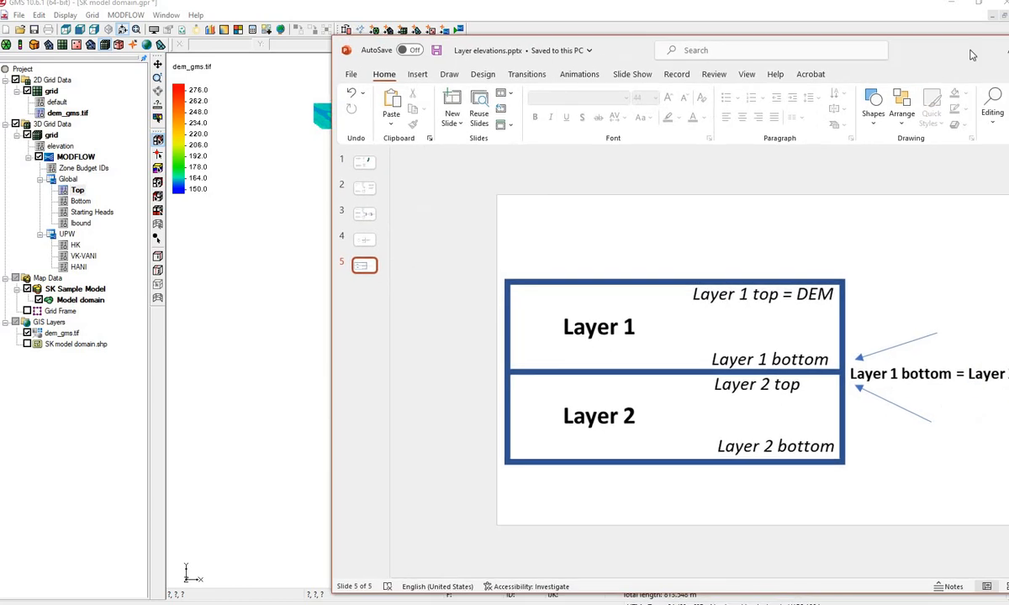
mouse_move(812, 305)
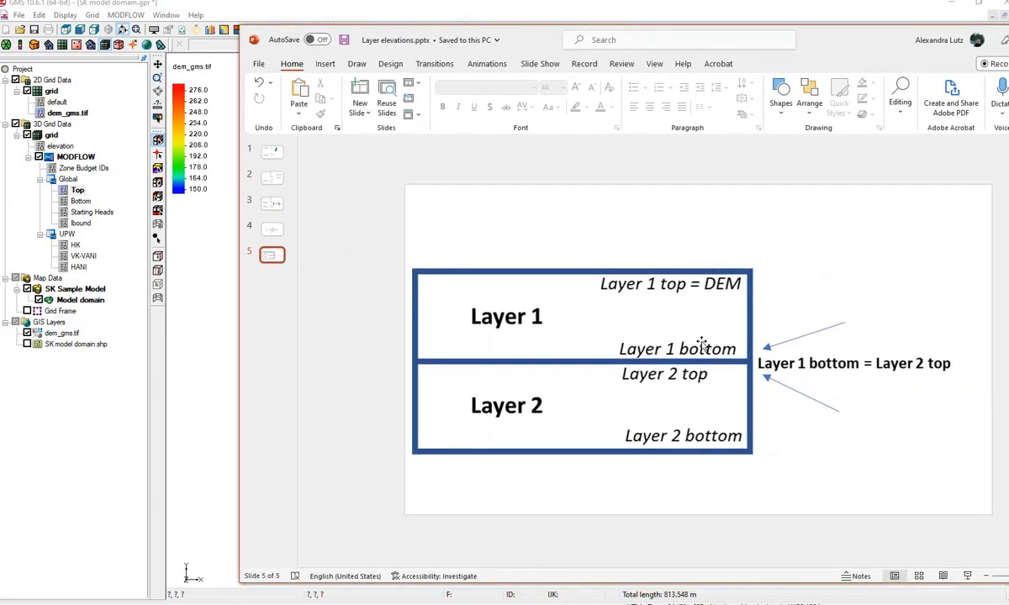
mouse_move(664, 370)
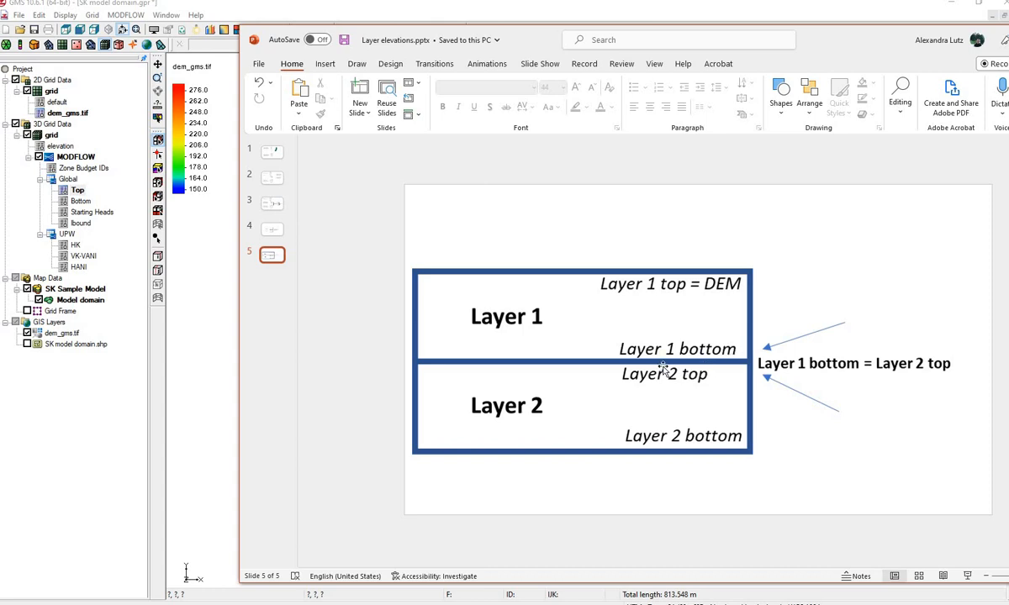
mouse_move(700, 381)
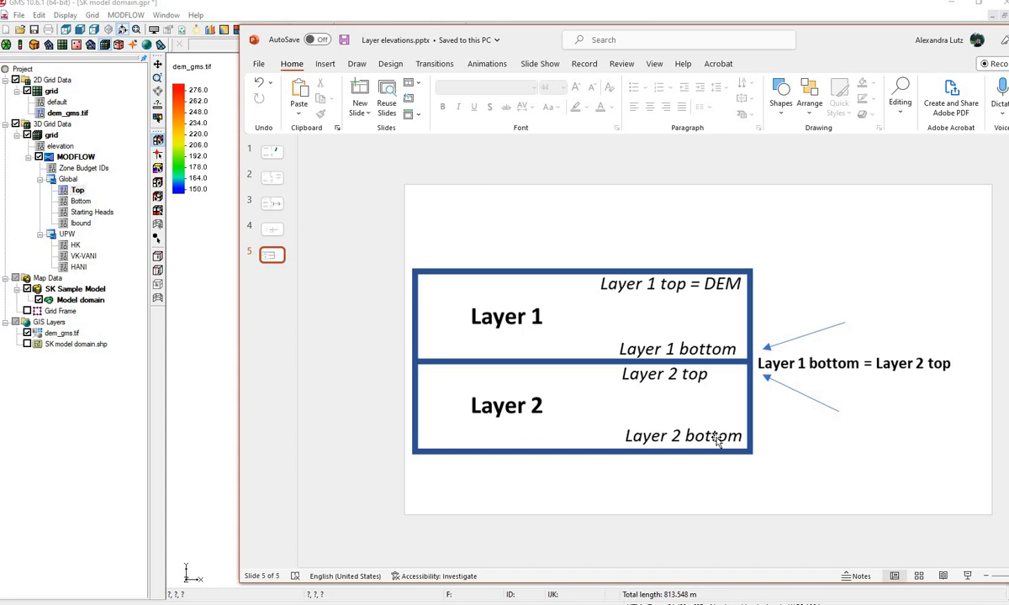
mouse_move(737, 282)
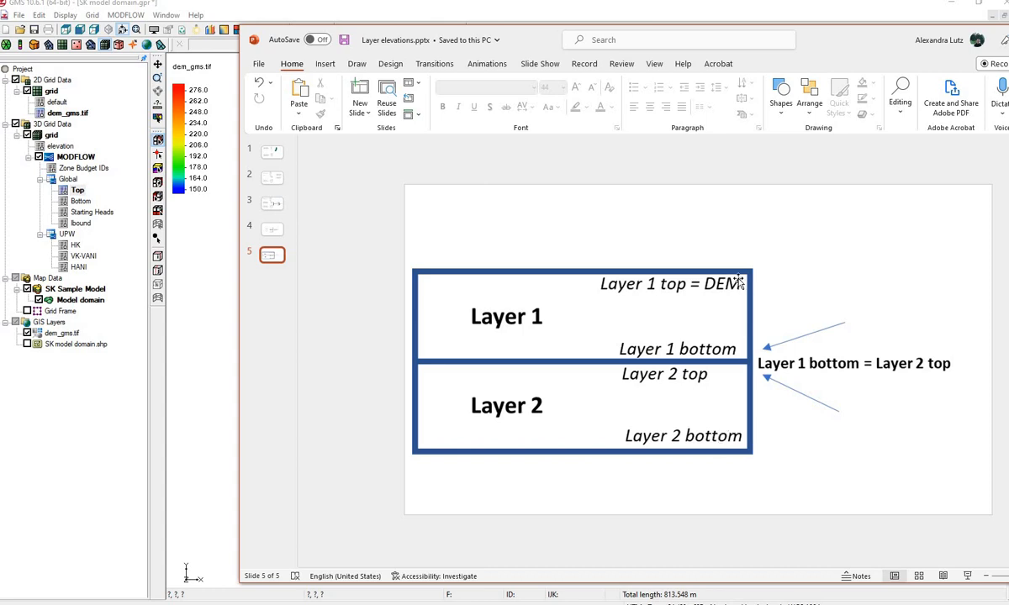
mouse_move(708, 339)
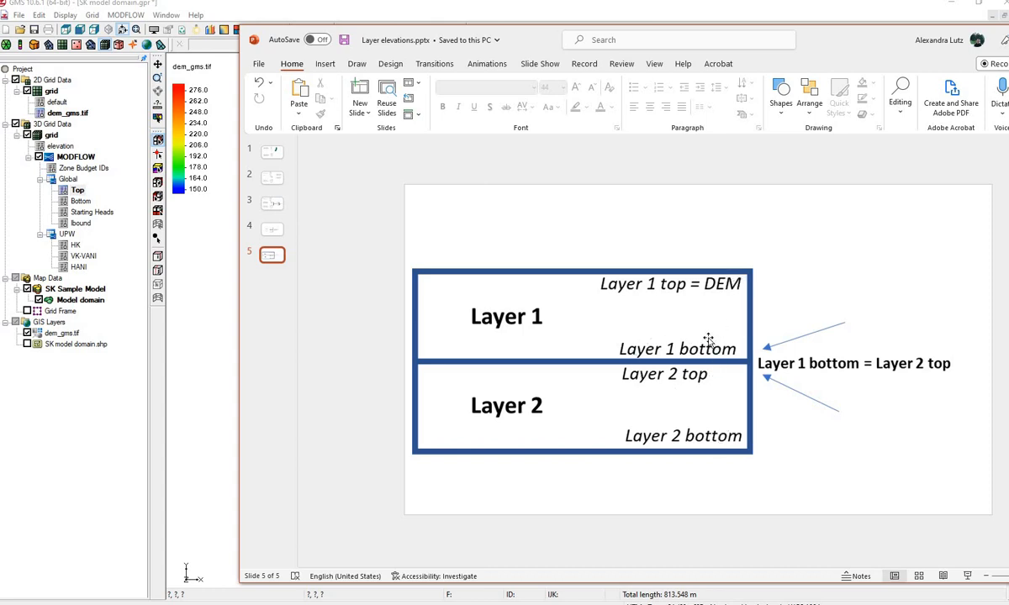
mouse_move(662, 405)
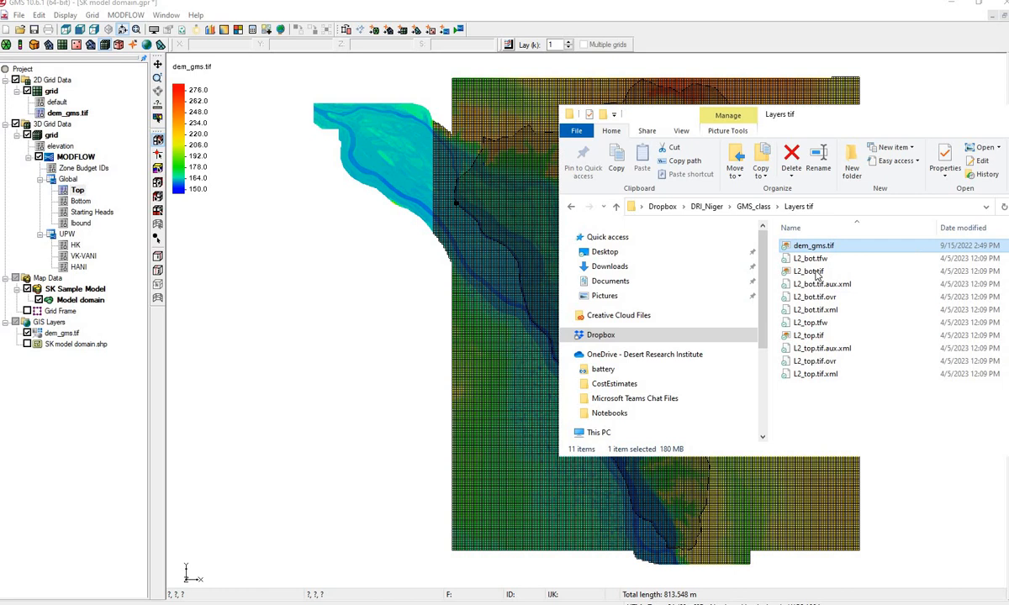
- Load L2_top.tif and L2_bot.tif from File Explorer as GIS layers in GMS
left_click(808, 335)
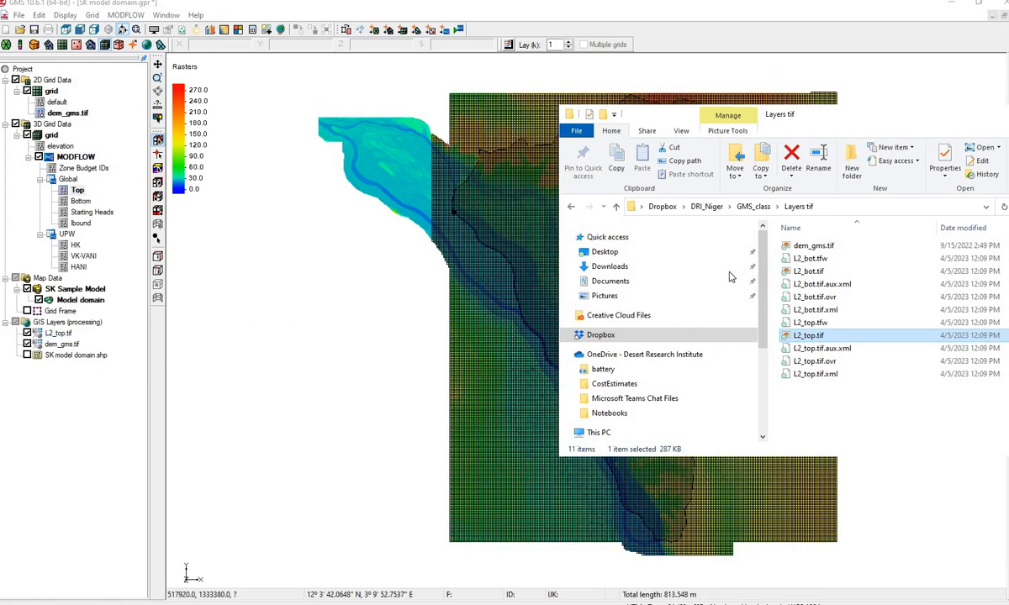
left_click(807, 270)
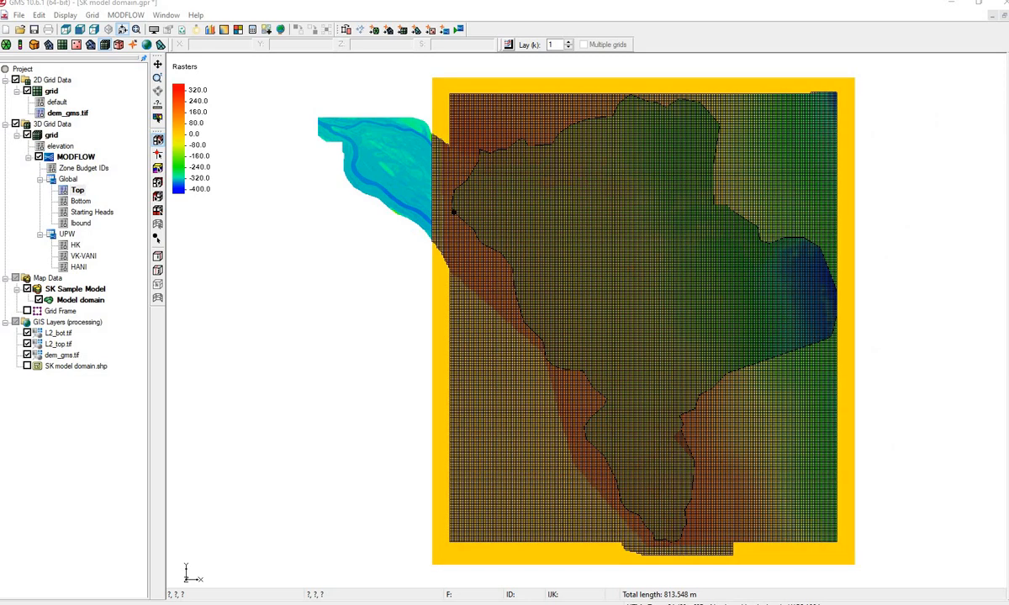
mouse_move(198, 268)
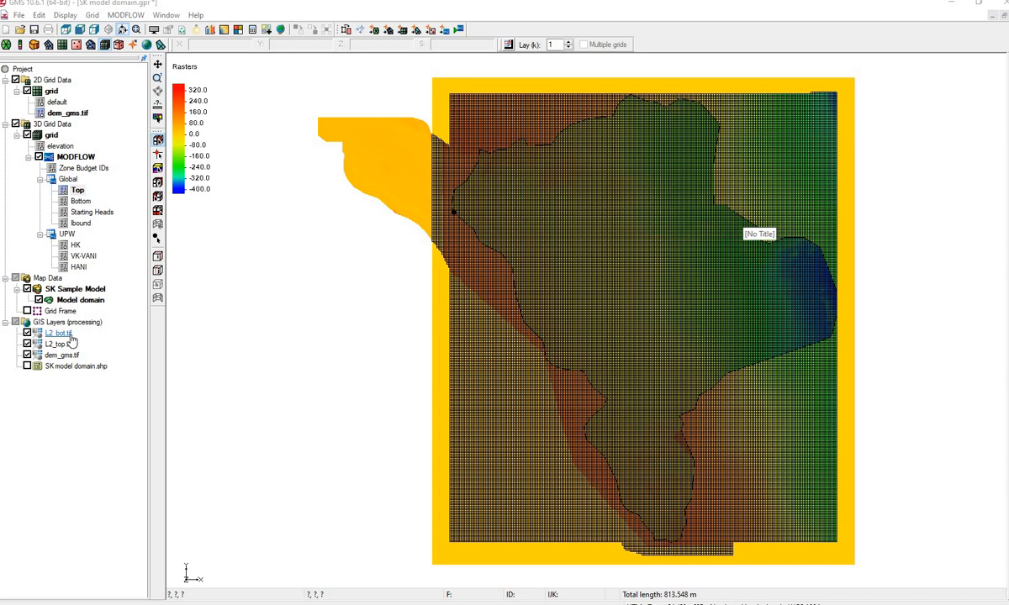
- Interpolate the L2_top.tif and L2_bot.tif rasters onto the 2D grid as datasets
left_click(56, 343)
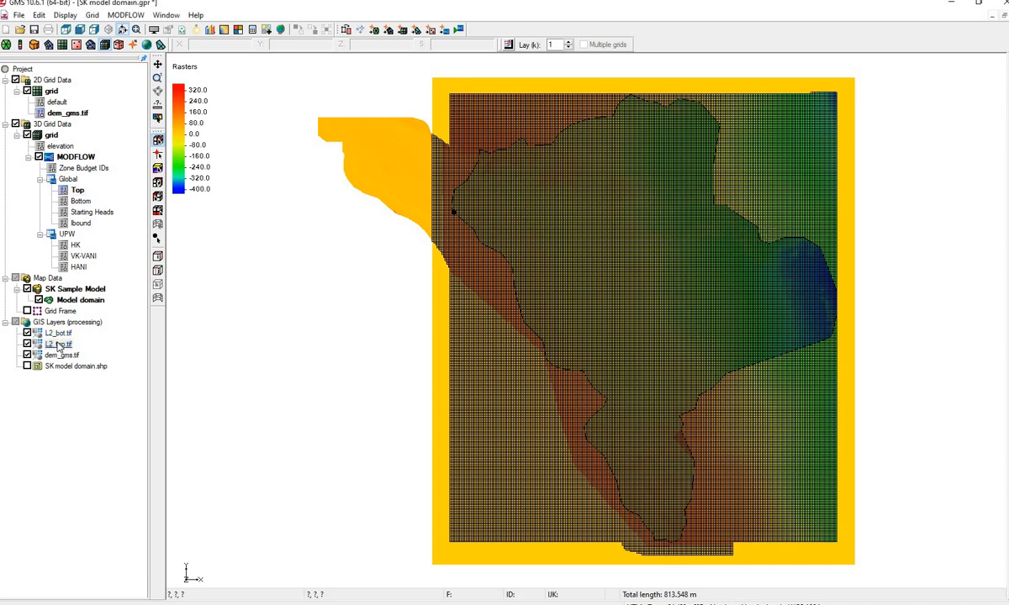
right_click(57, 345)
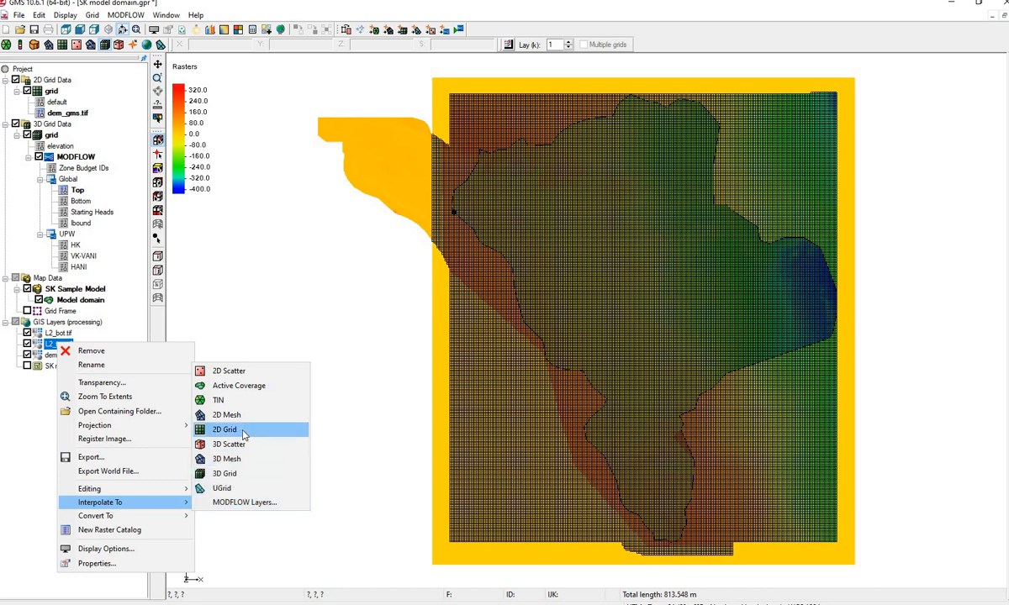
left_click(224, 429)
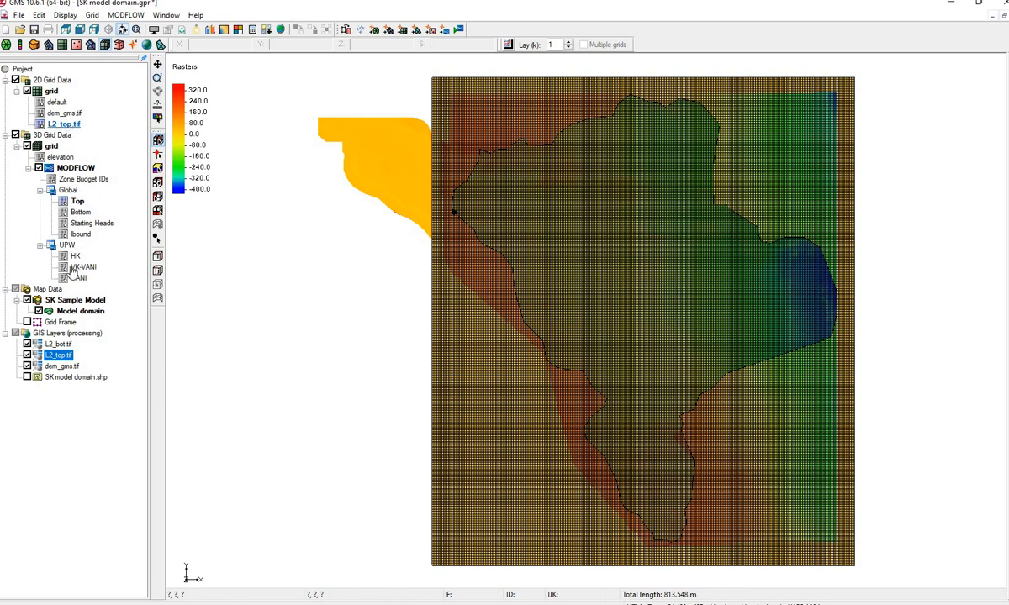
left_click(58, 344)
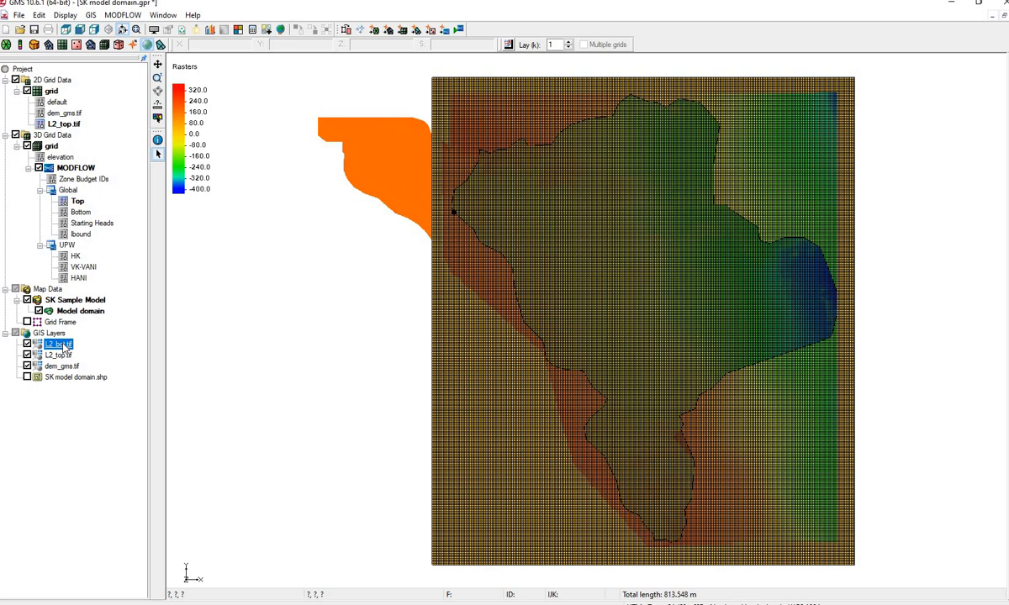
right_click(57, 344)
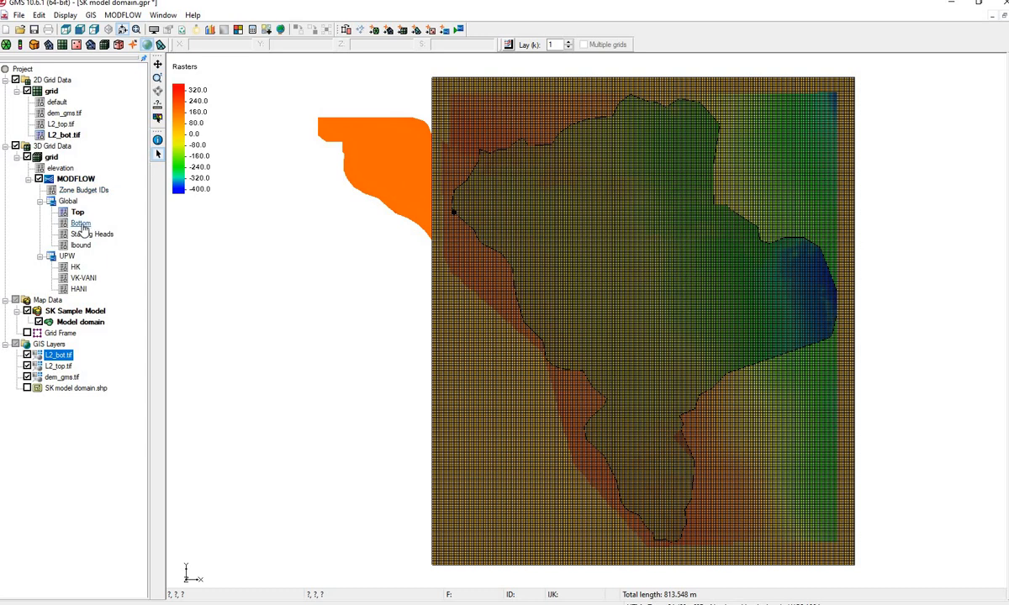
- Show the MODFLOW Global Bottom elevation array for layer 1, currently zeros
left_click(81, 222)
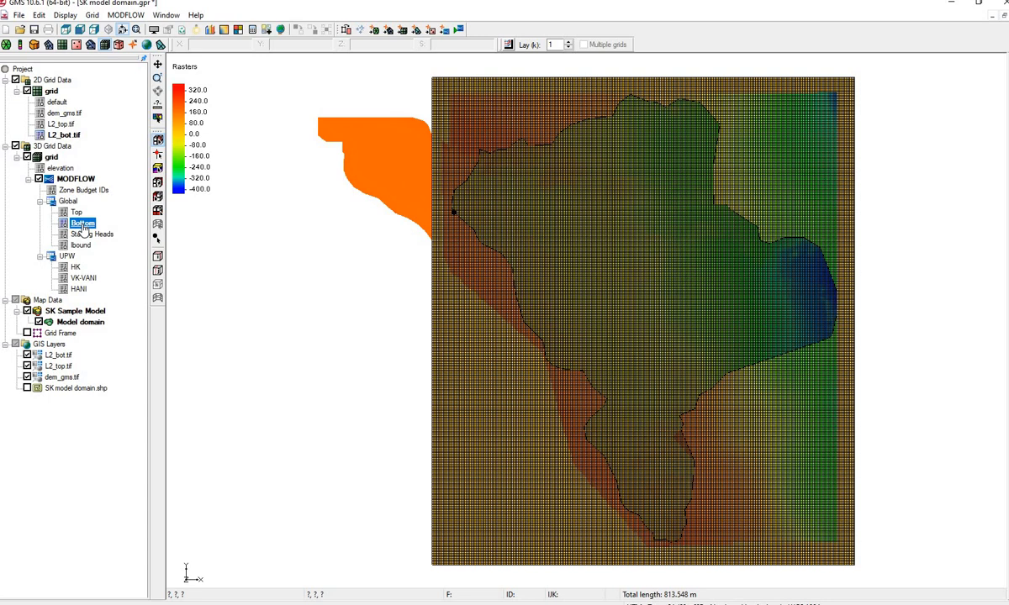
right_click(82, 222)
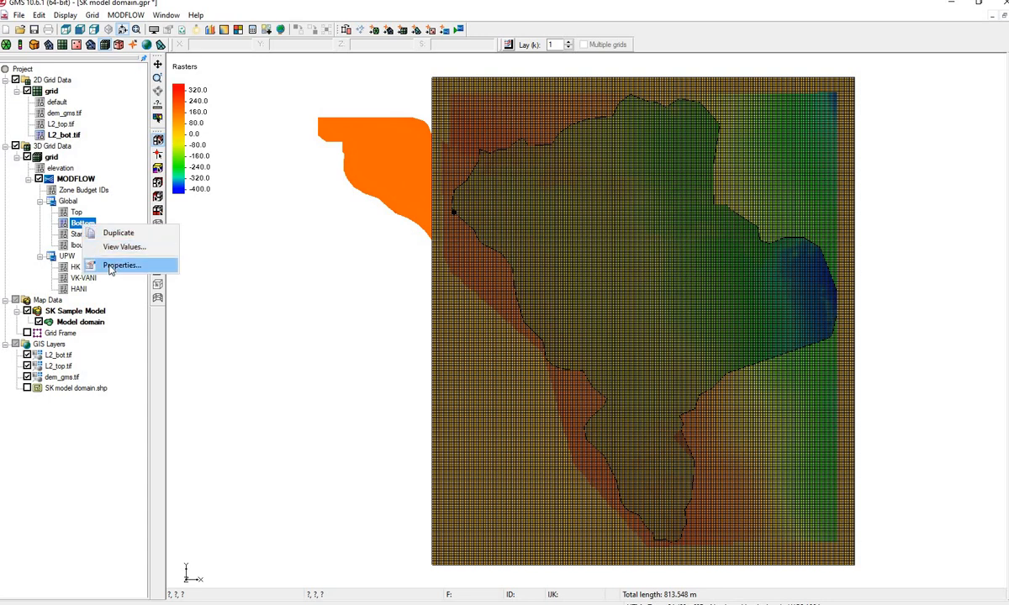
left_click(122, 266)
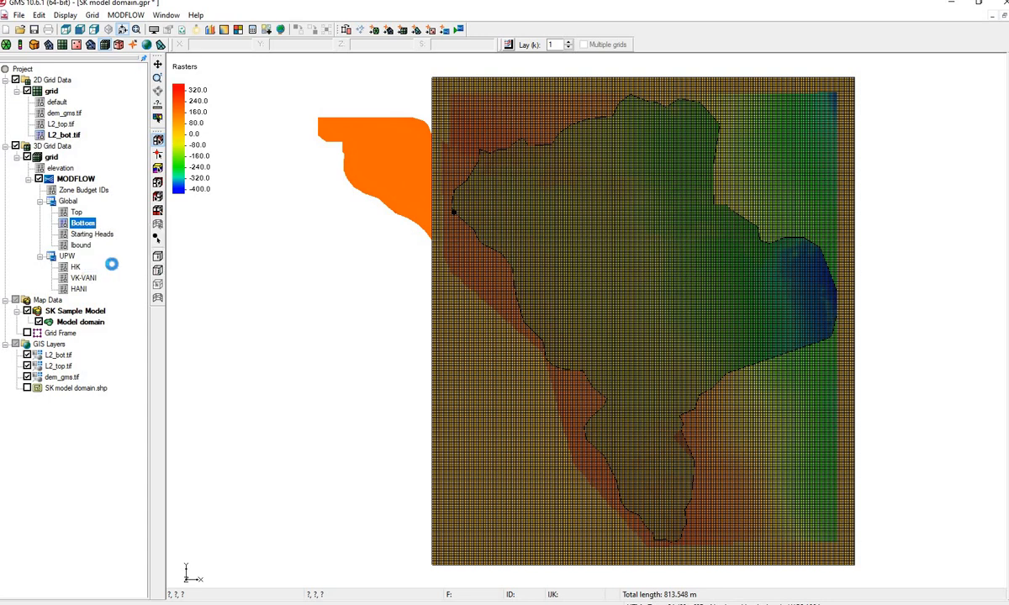
double_click(82, 223)
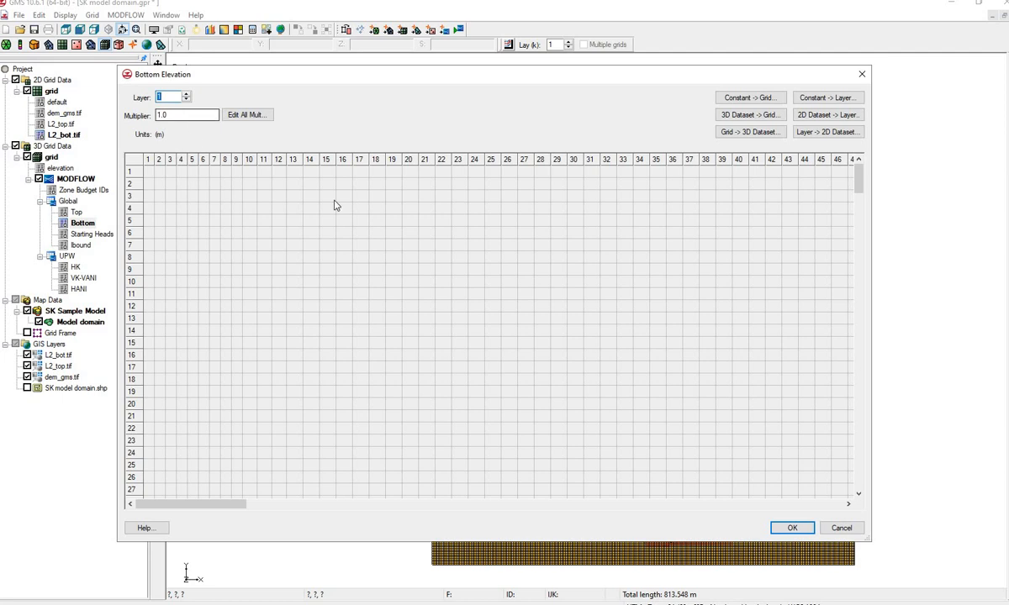
mouse_move(857, 180)
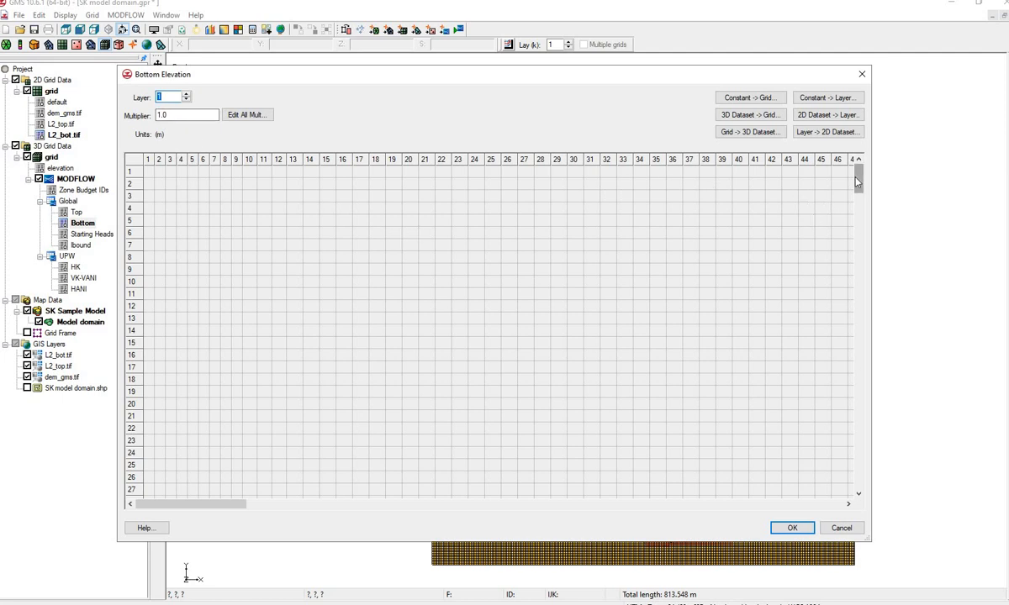
scroll("down", 3)
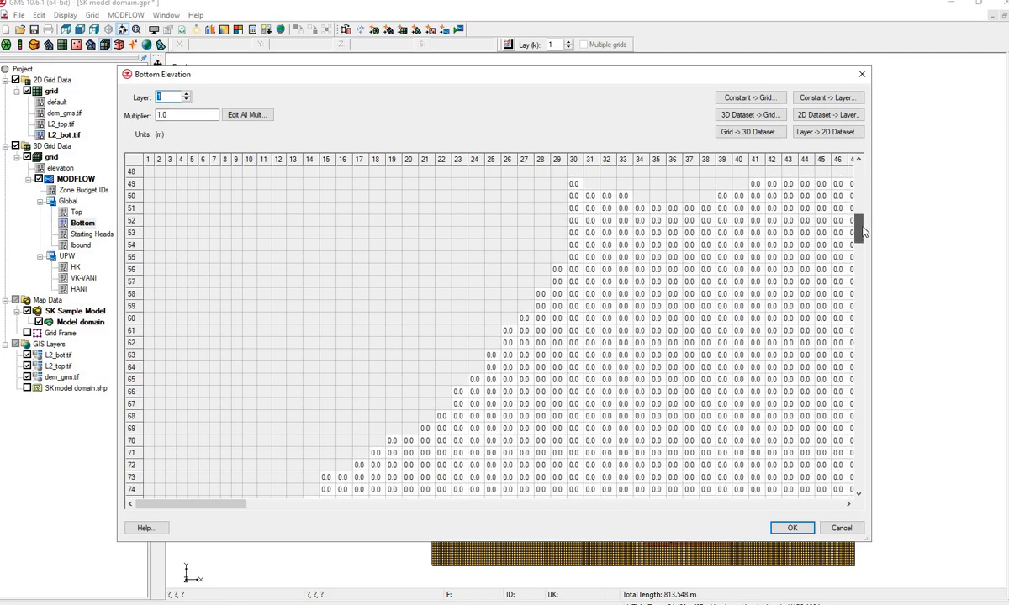
scroll("down", 3)
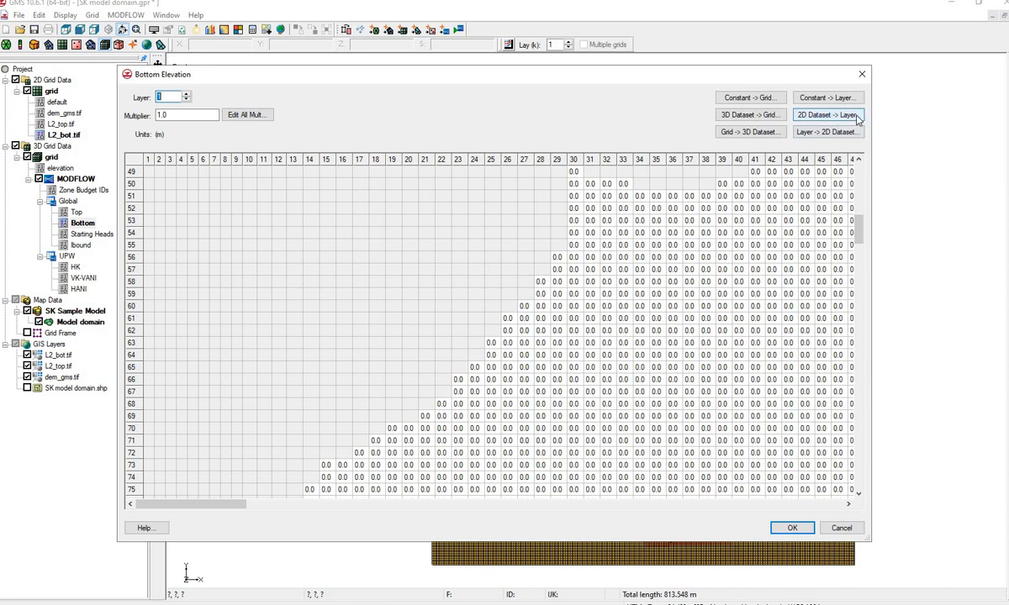
- Fill layer 1 bottom elevations from the L2_top.tif 2D dataset
left_click(827, 115)
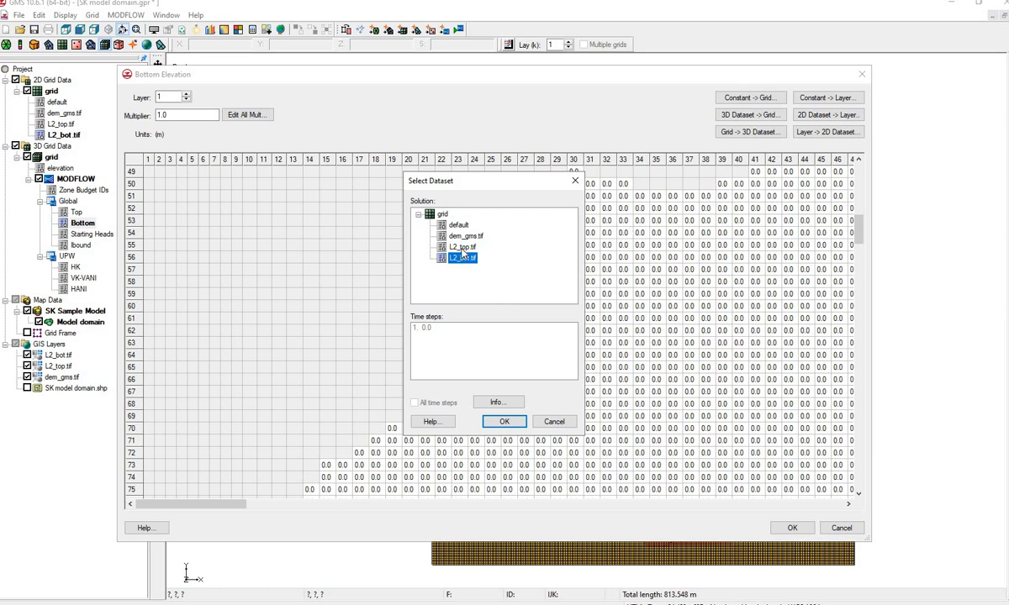
left_click(461, 247)
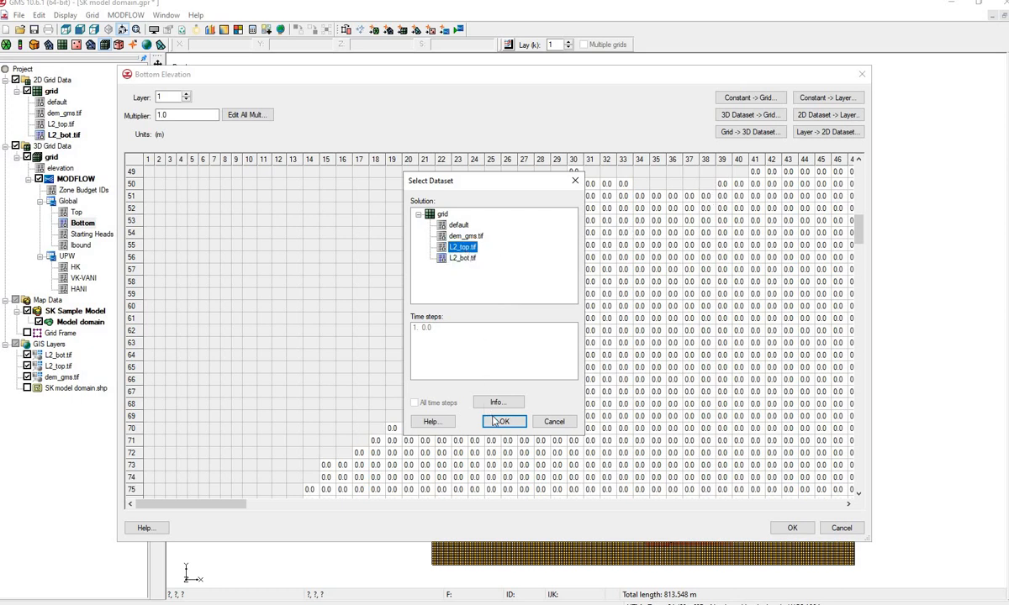
left_click(503, 421)
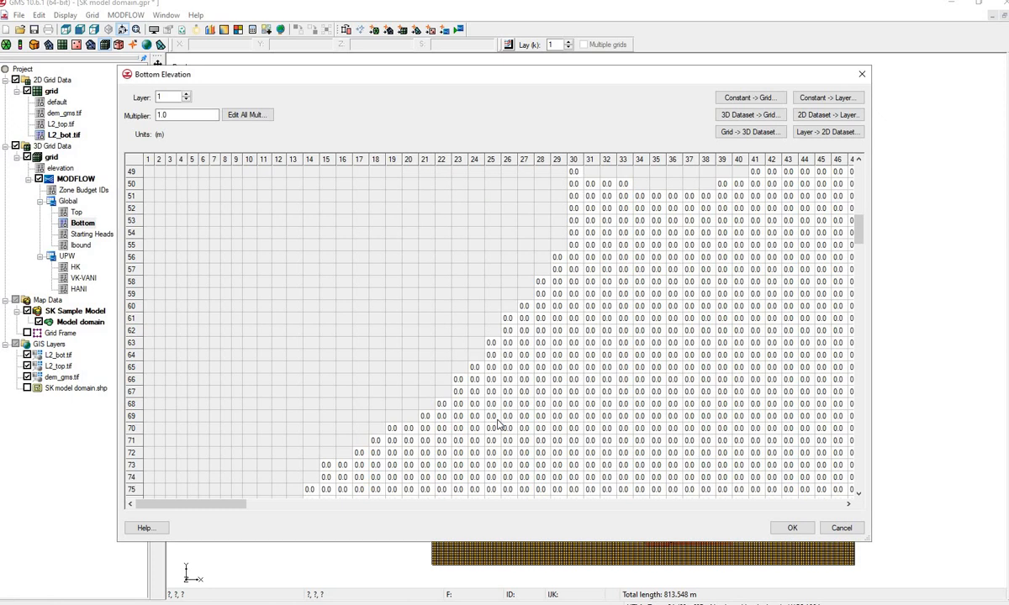
left_click(827, 115)
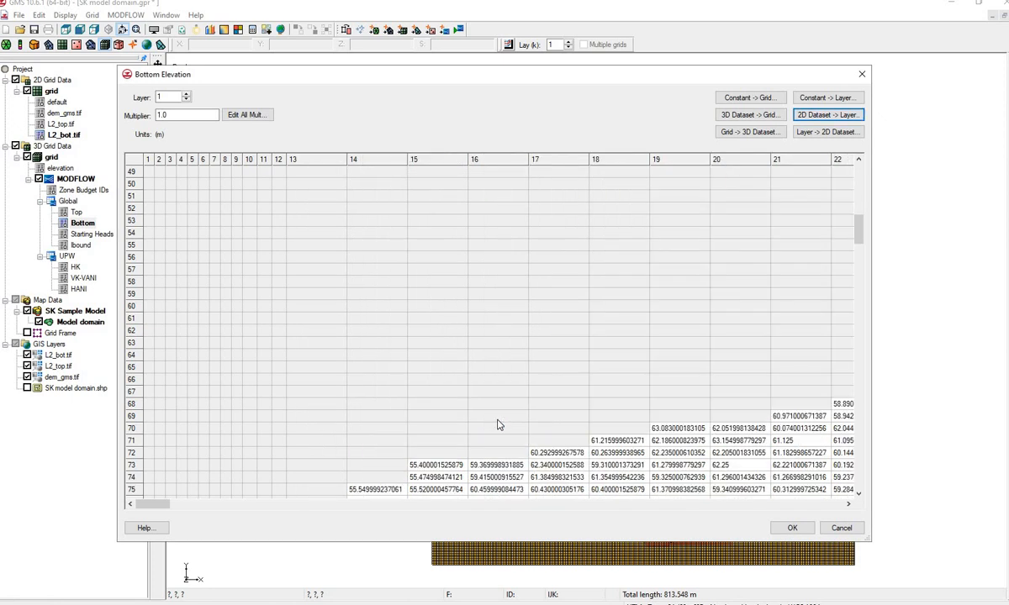
scroll("down", 3)
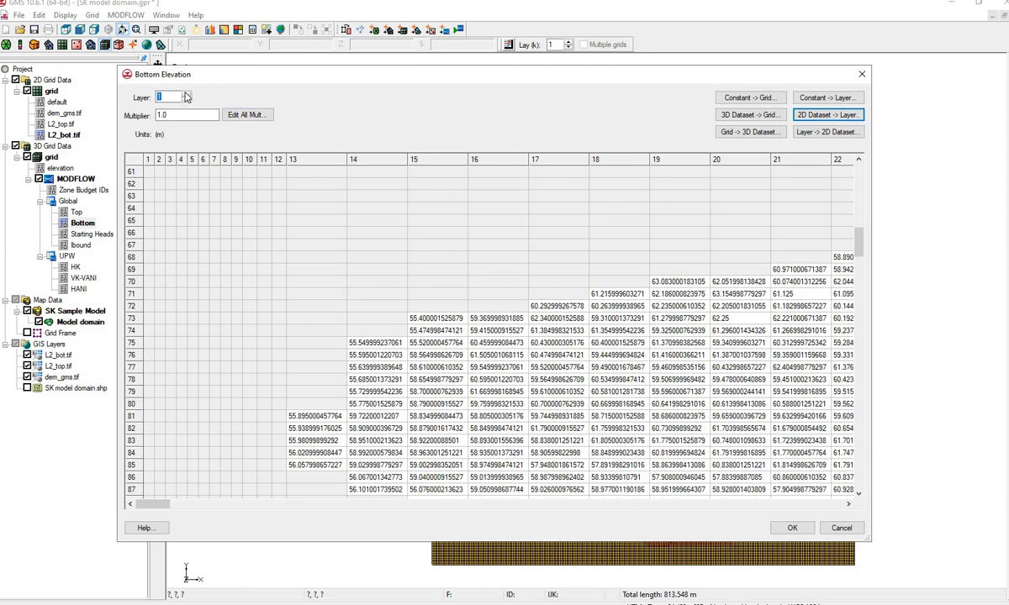
- Fill layer 2 bottom elevations from the L2_bot.tif dataset and accept the bottom elevations
left_click(184, 94)
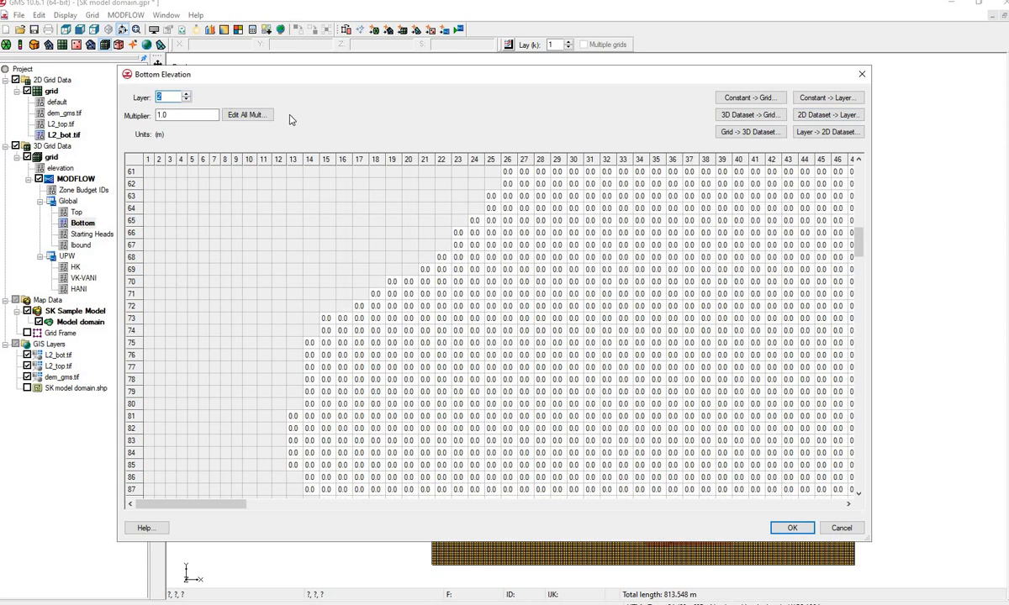
mouse_move(595, 246)
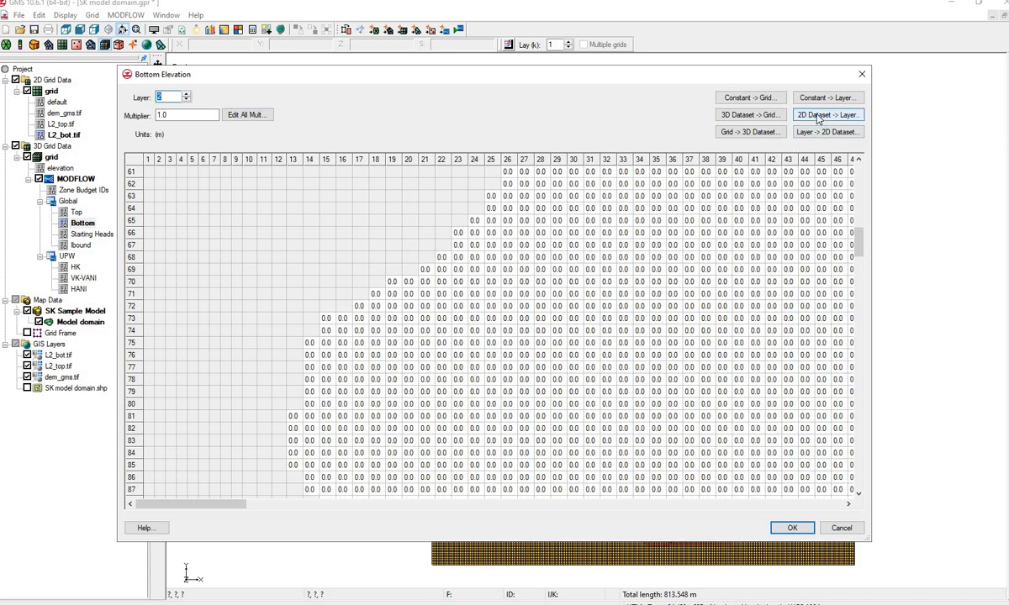
left_click(826, 114)
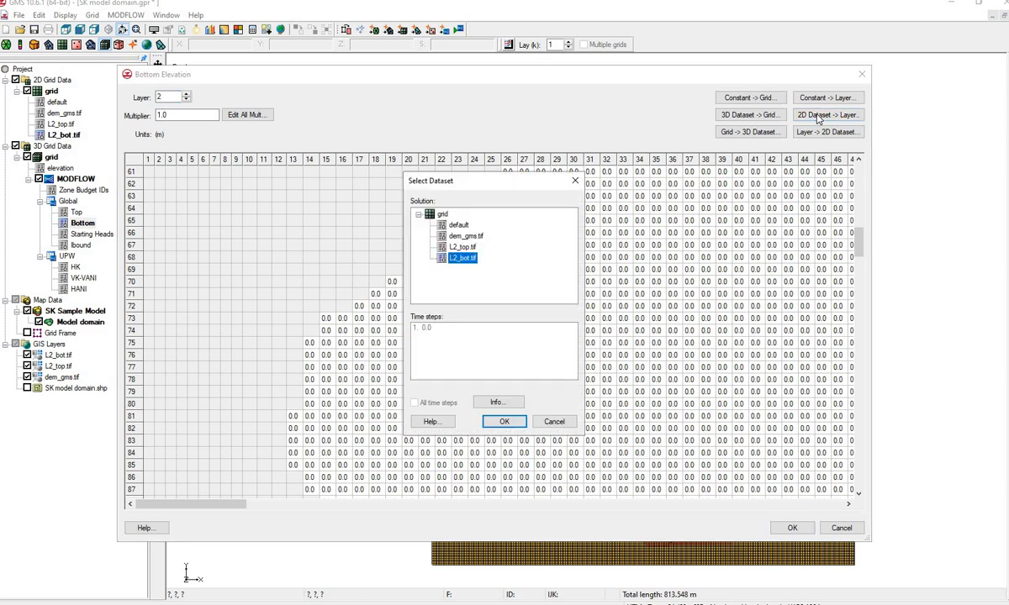
mouse_move(462, 266)
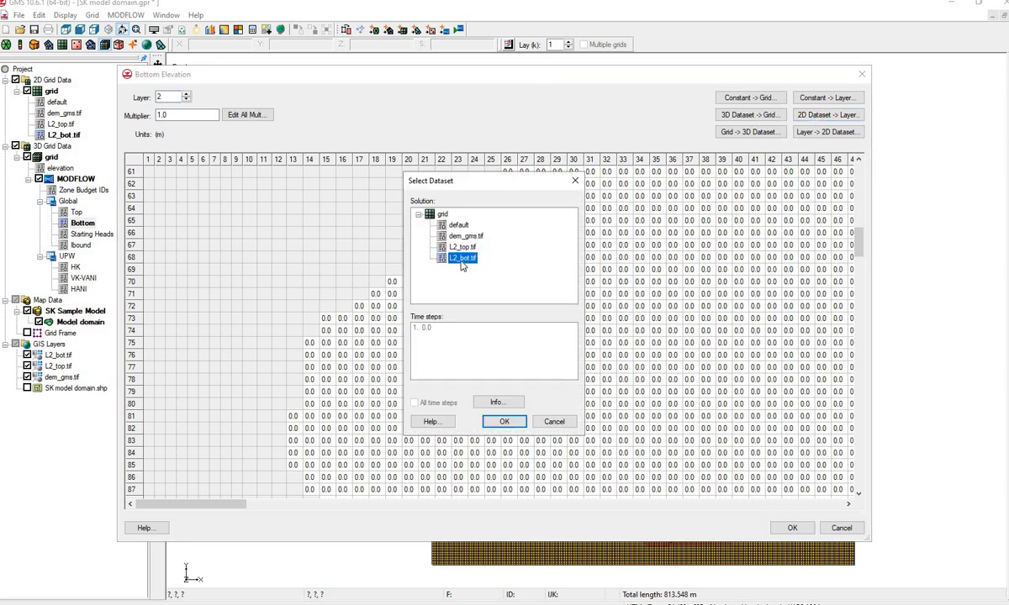
mouse_move(461, 288)
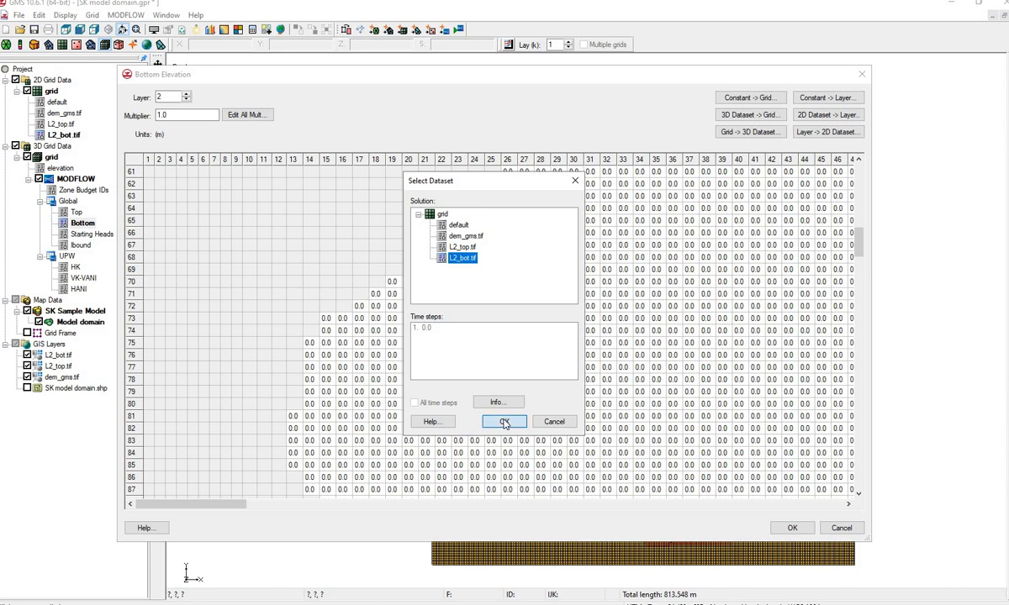
left_click(504, 421)
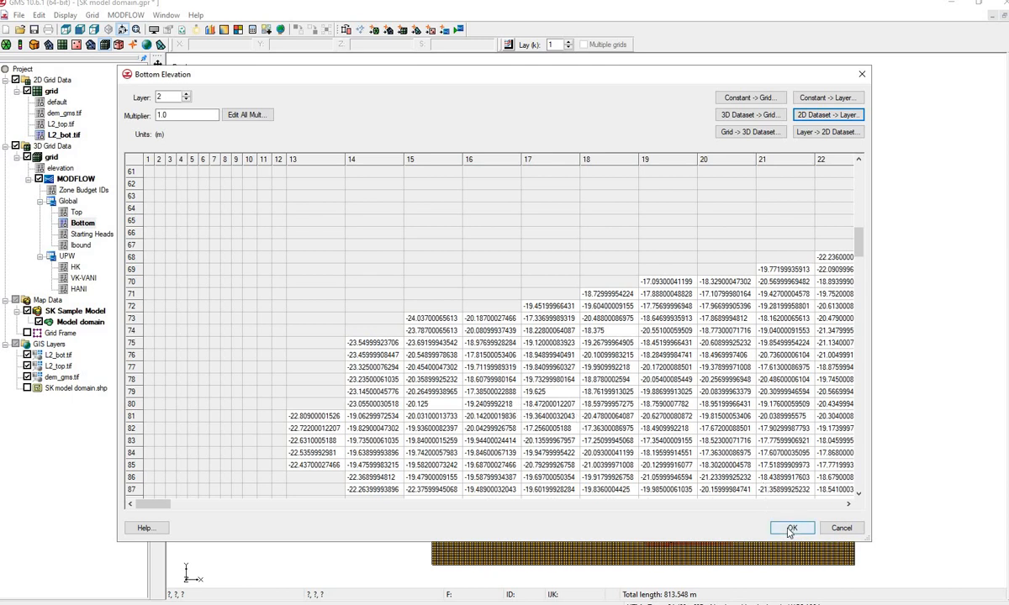
left_click(791, 528)
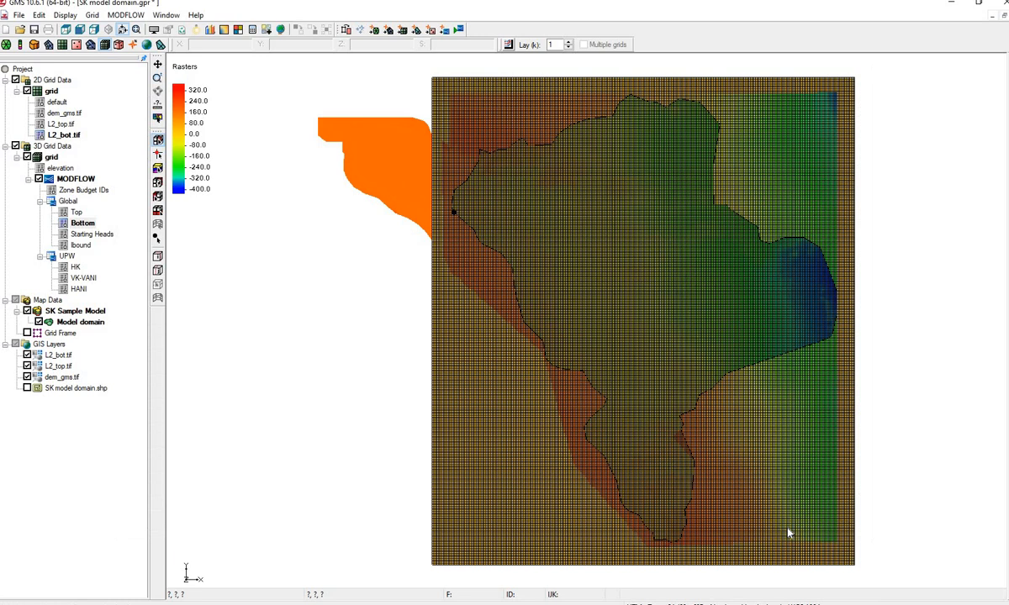
mouse_move(780, 514)
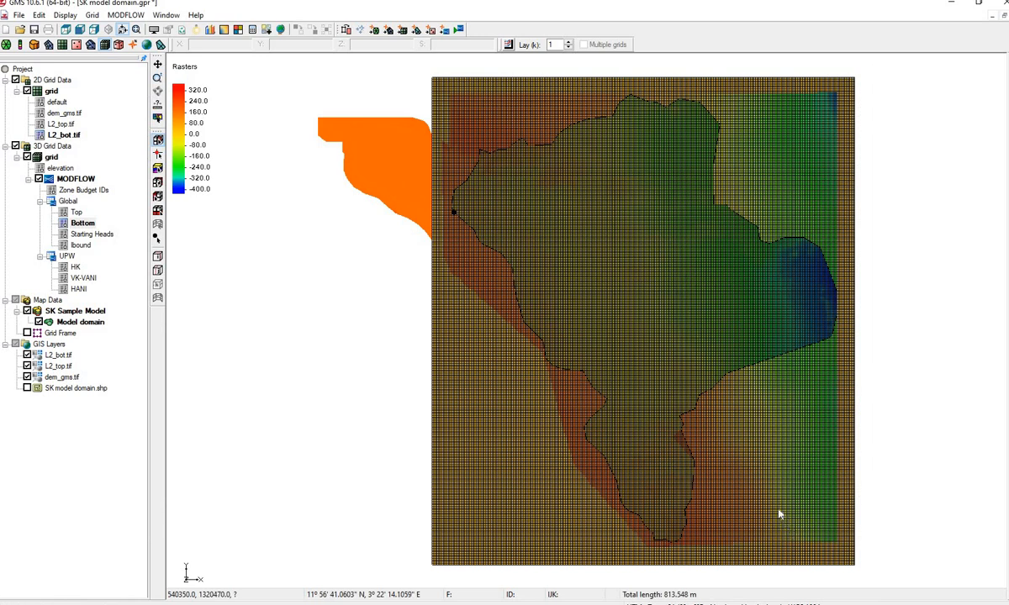
mouse_move(767, 461)
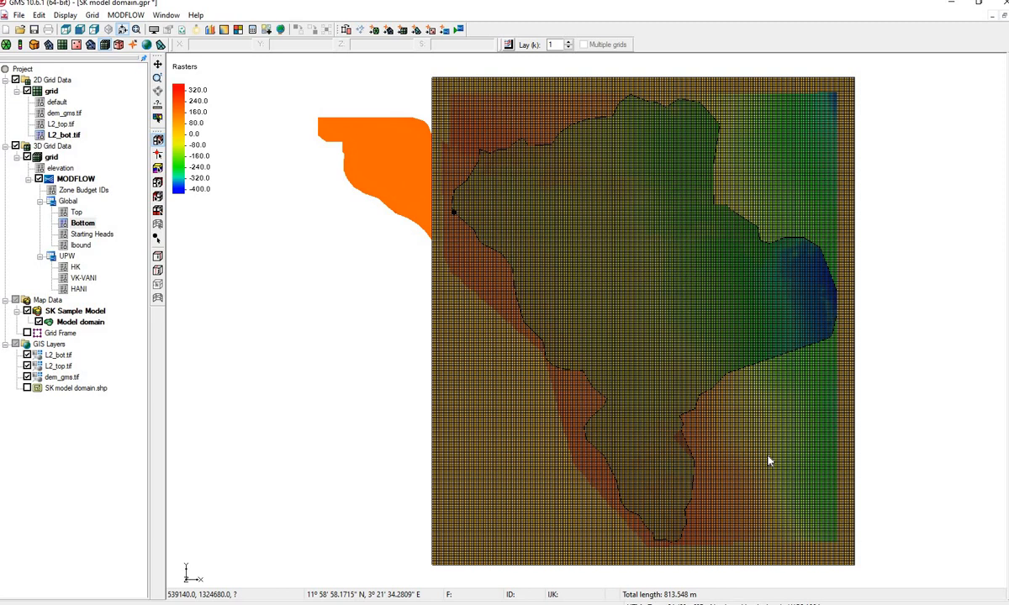
mouse_move(672, 471)
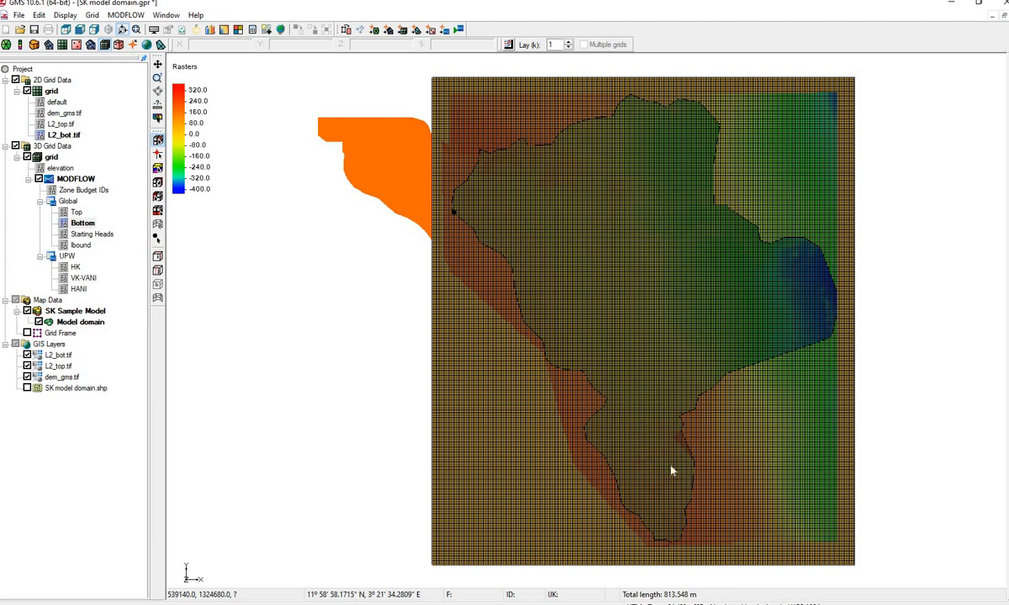